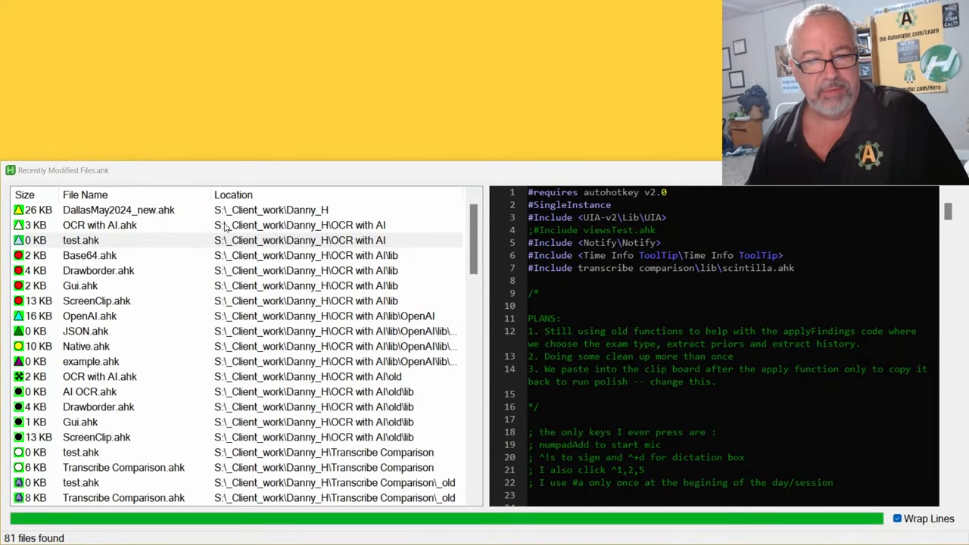
pyautogui.moveTo(305, 381)
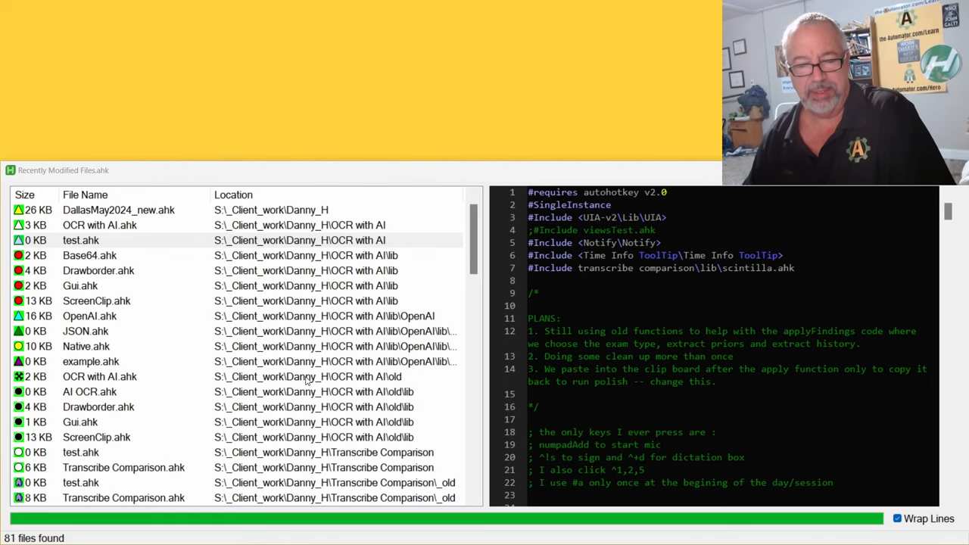
pyautogui.moveTo(415, 254)
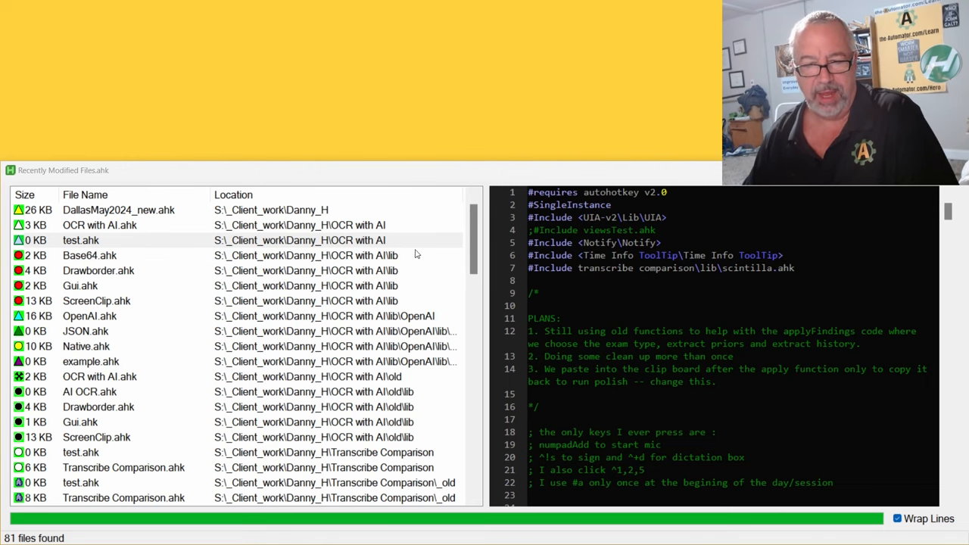
# Step: Scroll the 81-entry recent-files list to bring the older scripts into view
pyautogui.scroll(-3)
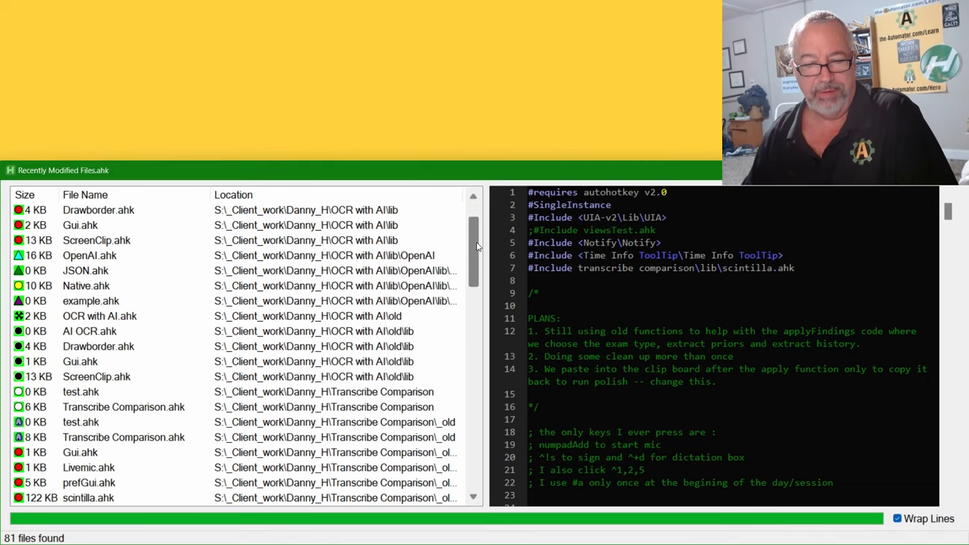
pyautogui.scroll(-3)
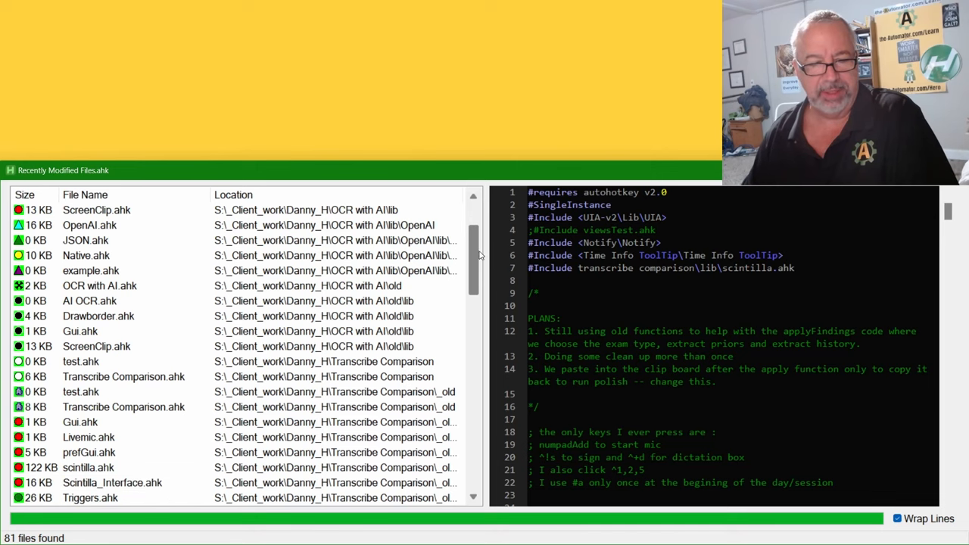
pyautogui.scroll(-3)
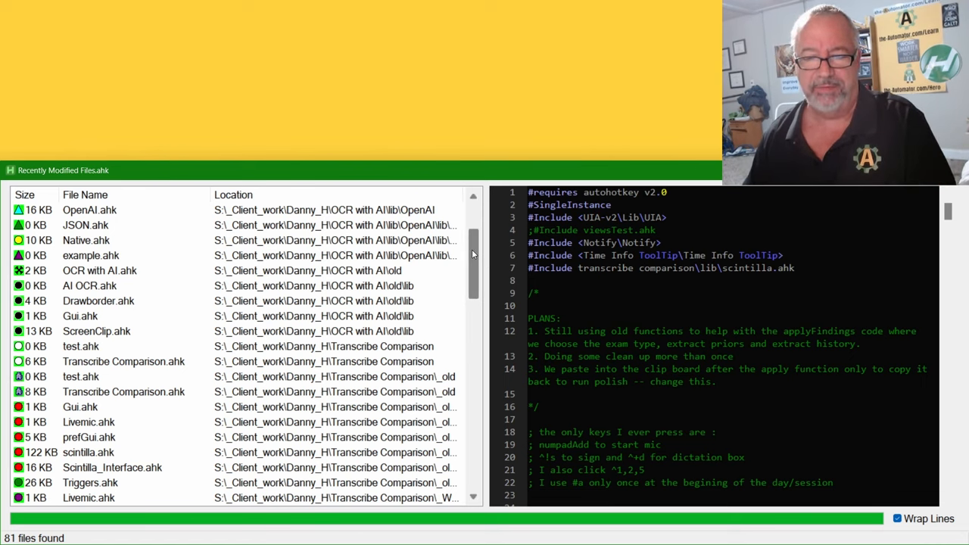
pyautogui.scroll(3)
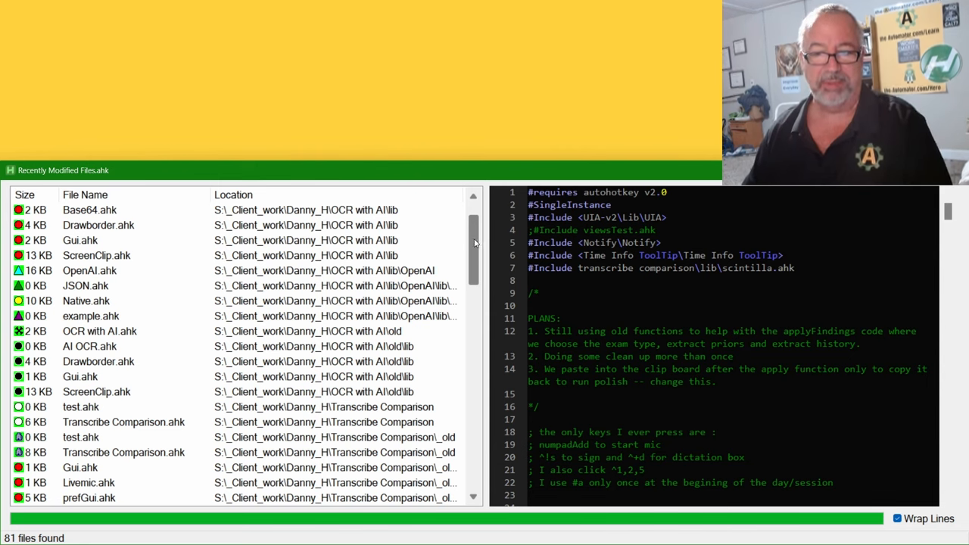
pyautogui.scroll(-3)
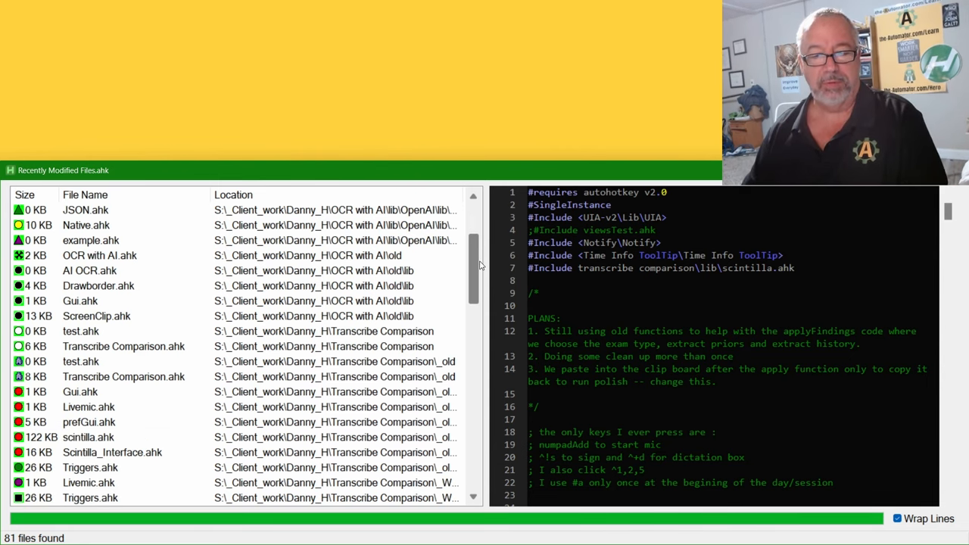
pyautogui.scroll(-3)
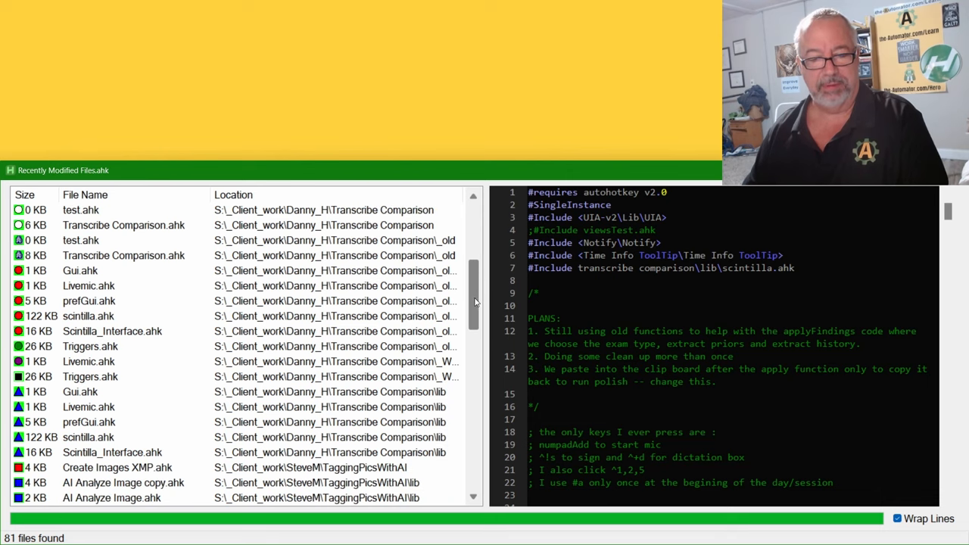
pyautogui.scroll(-3)
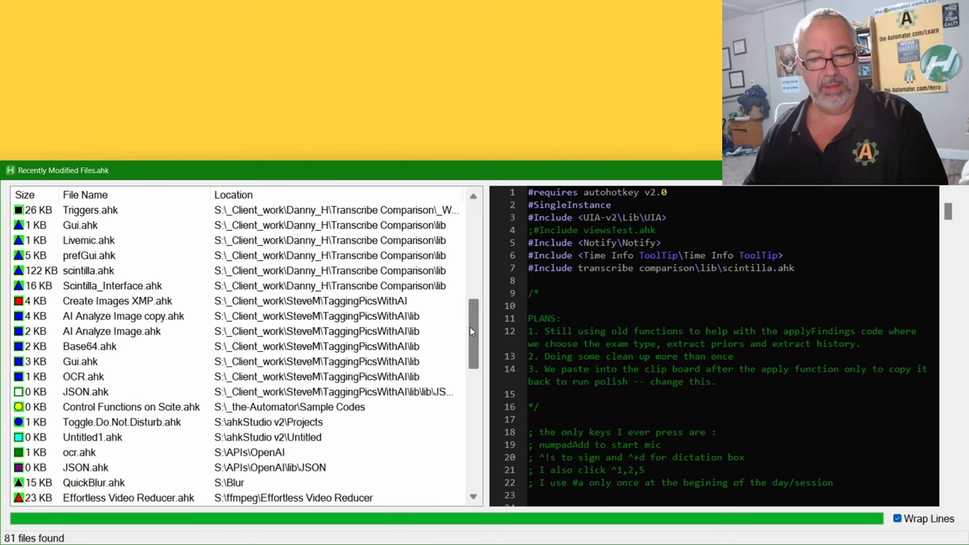
pyautogui.scroll(-3)
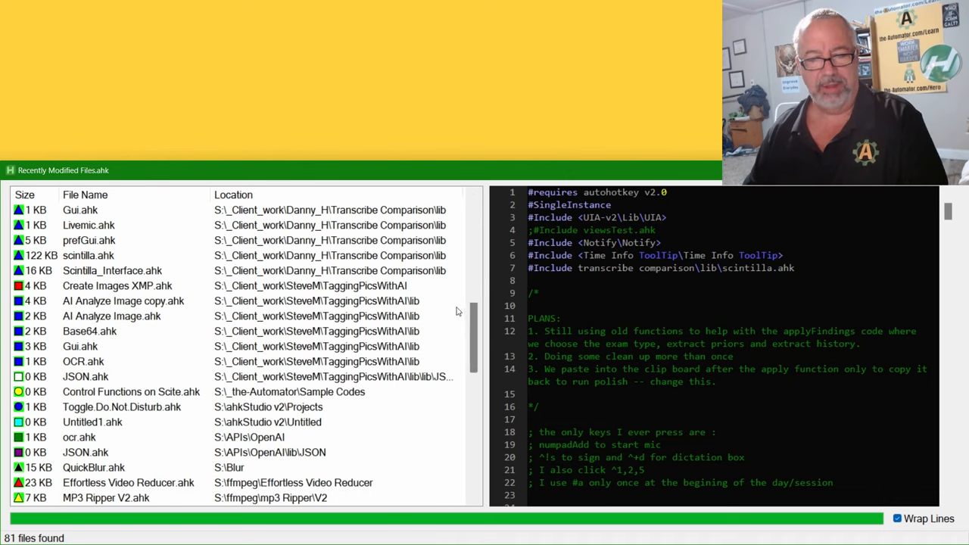
pyautogui.moveTo(354, 354)
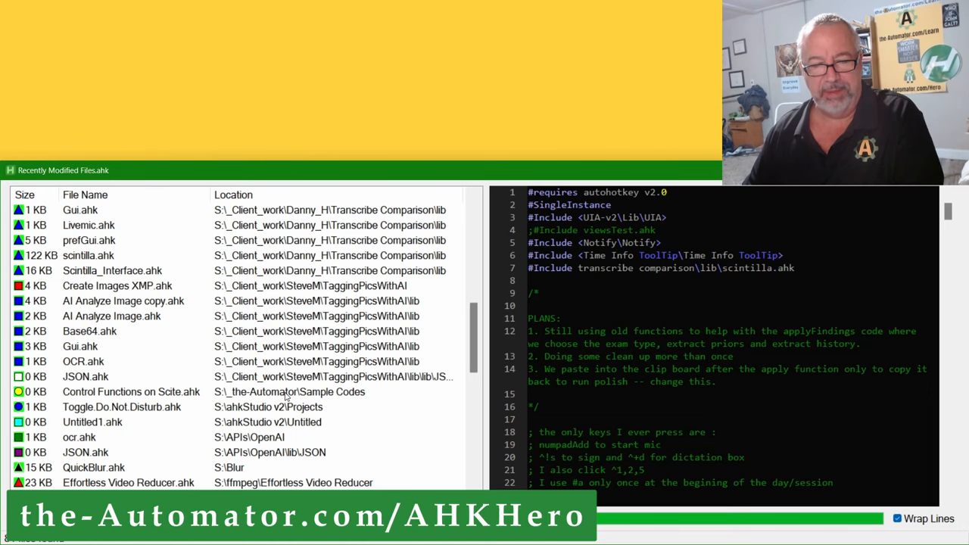
pyautogui.click(130, 390)
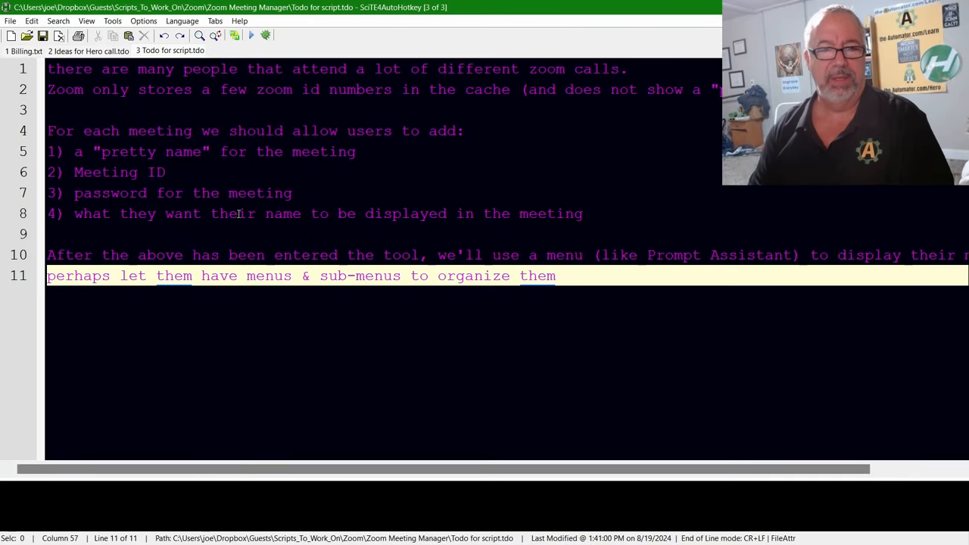
# Step: Bring up Replace (Ctrl+H) for 'them' in the notes, then return to the recent-files list
pyautogui.press('ctrl+h')
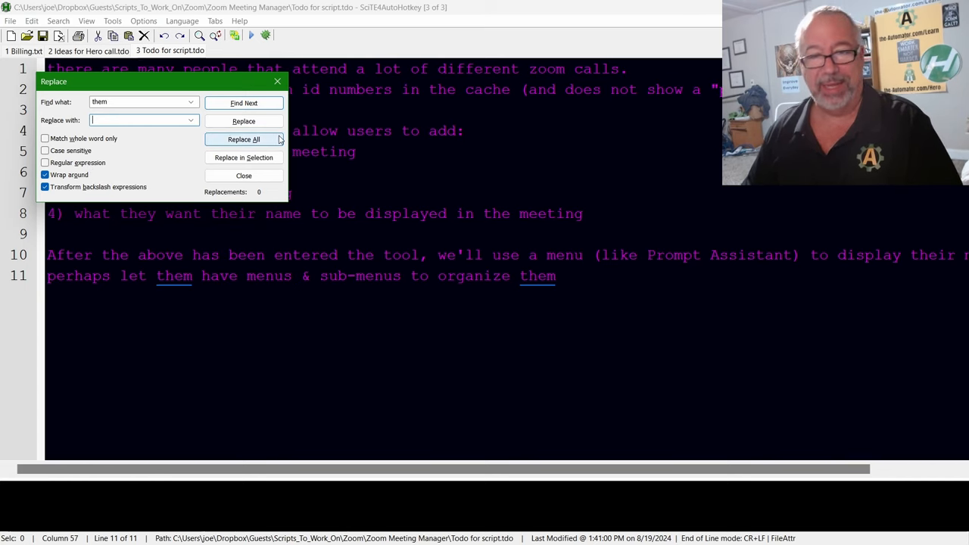
pyautogui.click(244, 175)
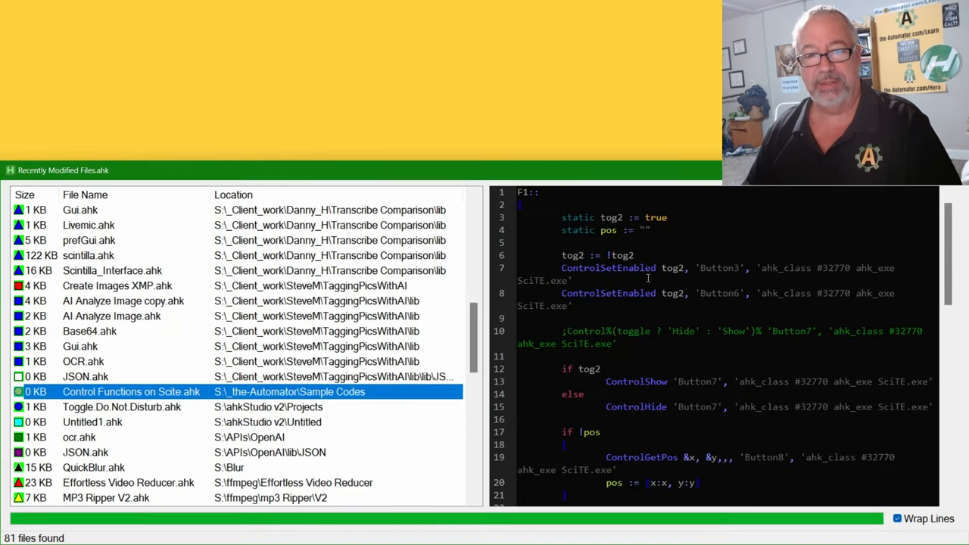
pyautogui.moveTo(710, 389)
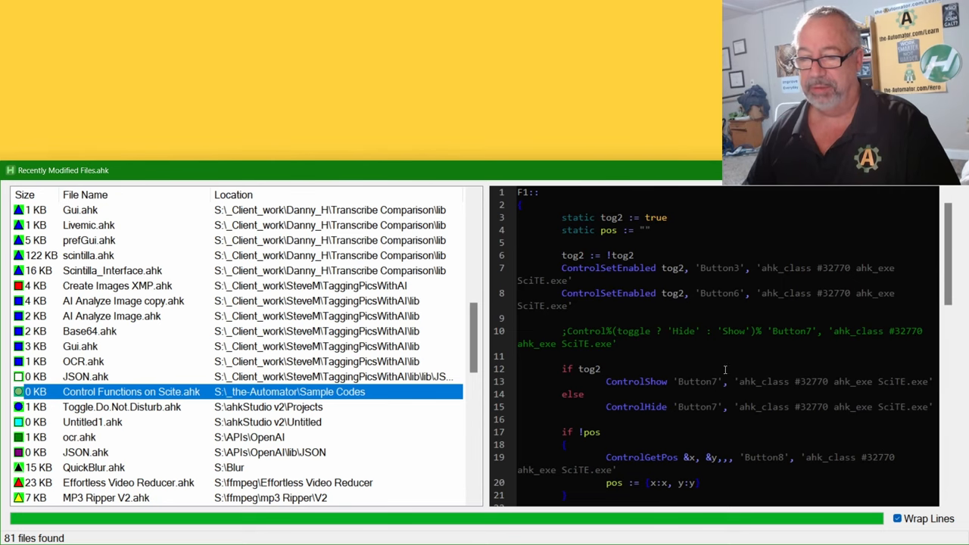
# Step: Scroll through the Control Functions on Scite.ahk code, including its F2 ComboBox-font hotkey
pyautogui.scroll(-3)
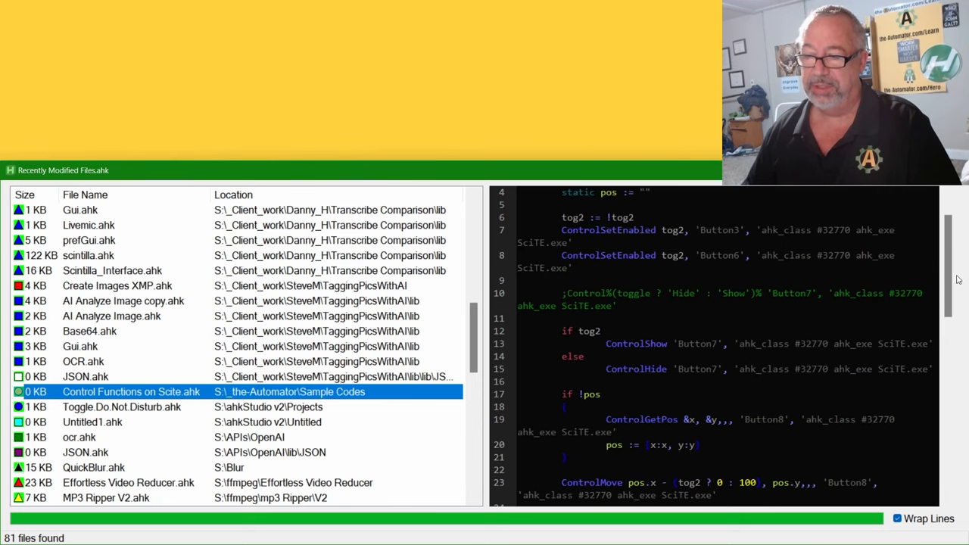
pyautogui.scroll(-3)
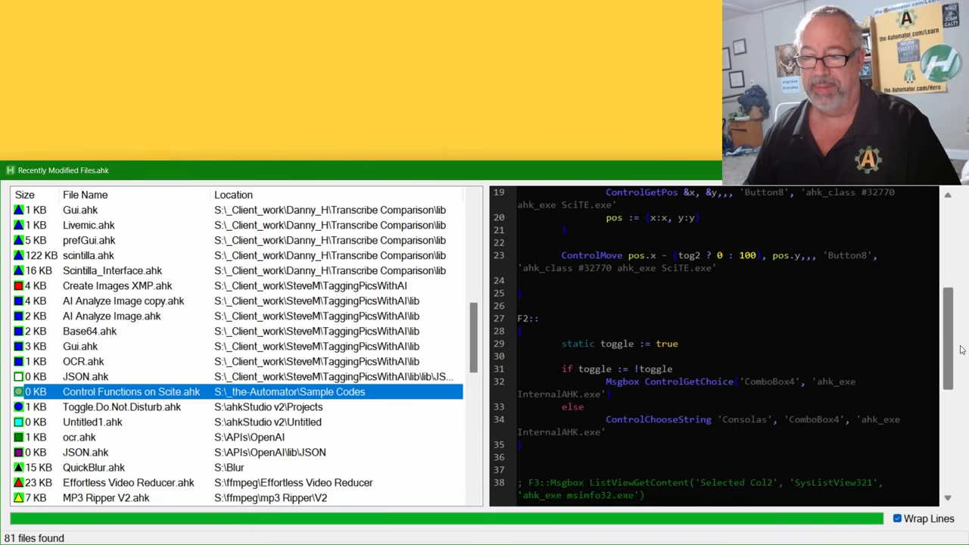
pyautogui.scroll(3)
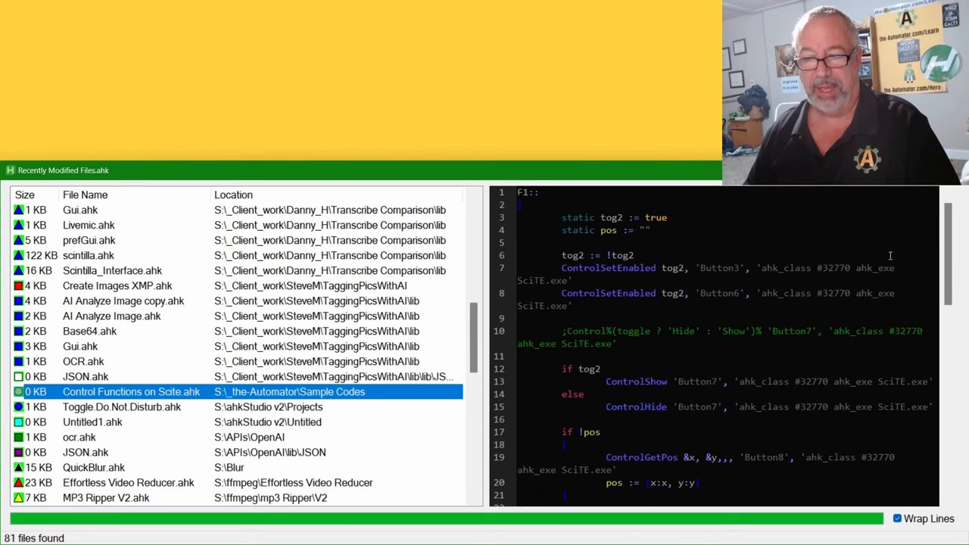
pyautogui.moveTo(539, 360)
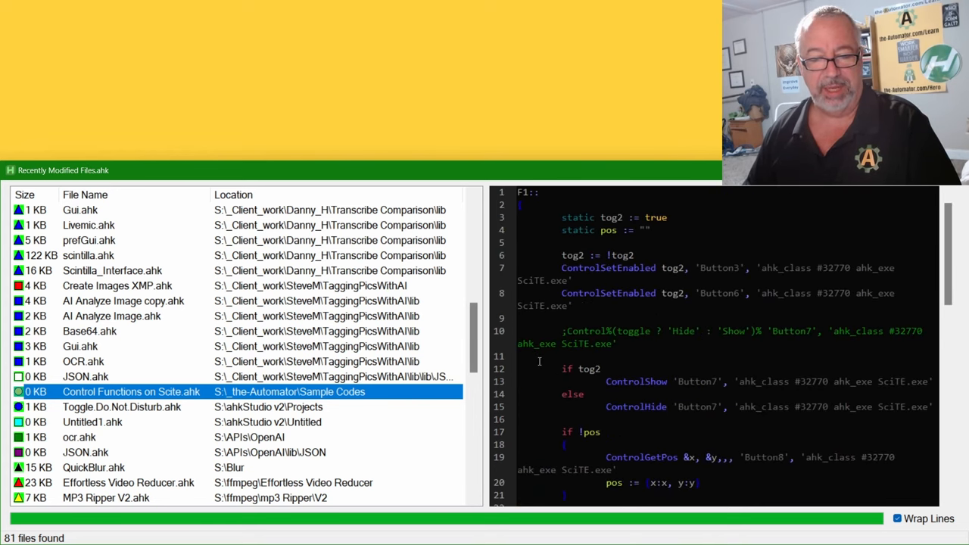
pyautogui.moveTo(324, 397)
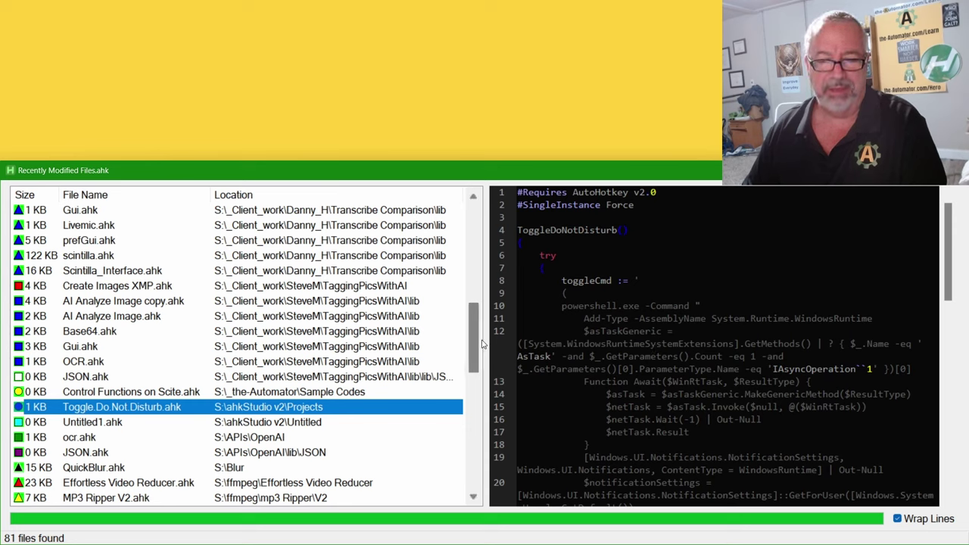
# Step: Preview Untitled1.ahk, ocr.ahk and QuickBlur.ahk in turn from the file list
pyautogui.scroll(-3)
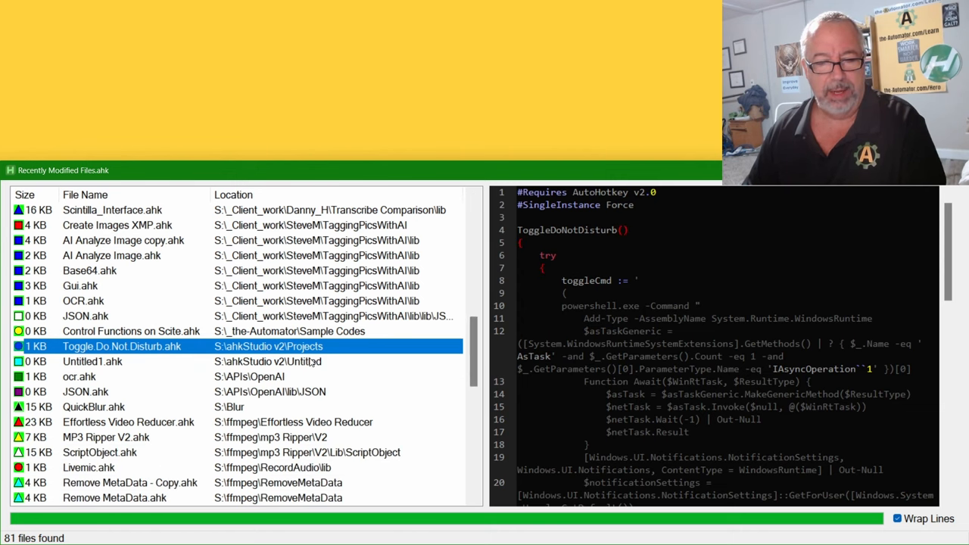
pyautogui.click(92, 360)
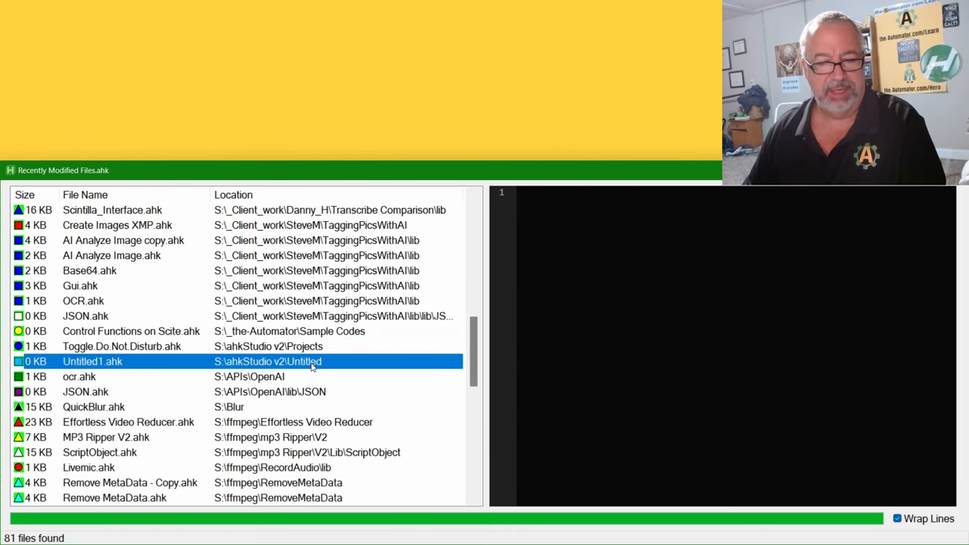
pyautogui.click(79, 375)
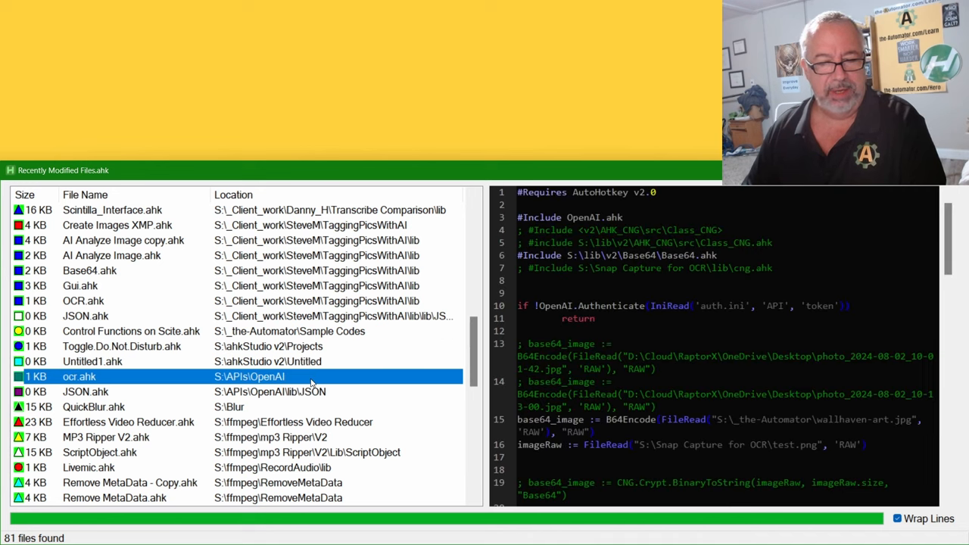
pyautogui.moveTo(460, 354)
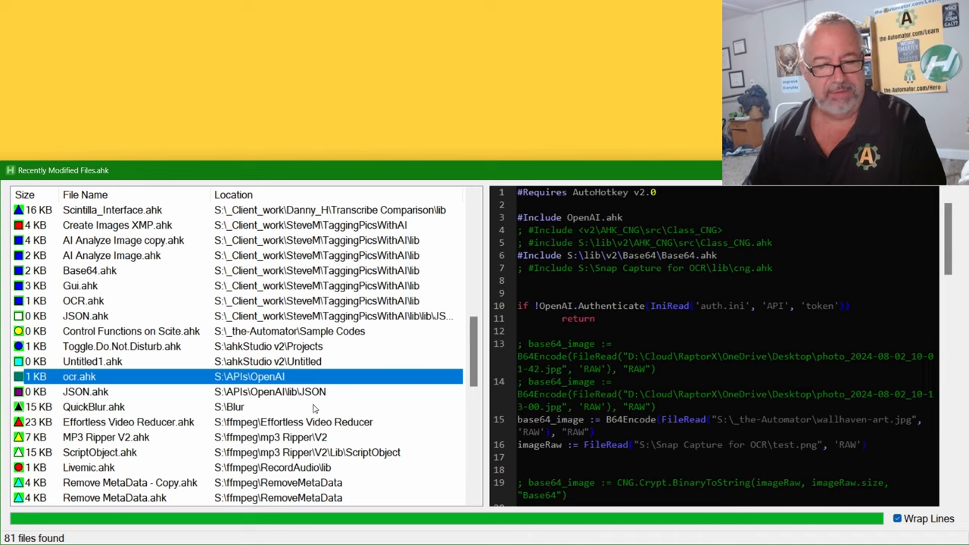
pyautogui.click(94, 405)
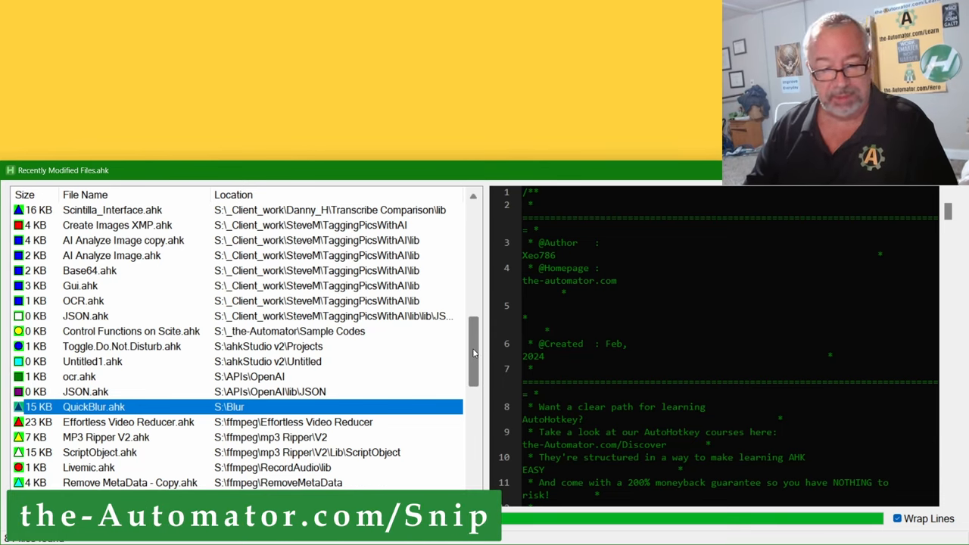
pyautogui.scroll(-3)
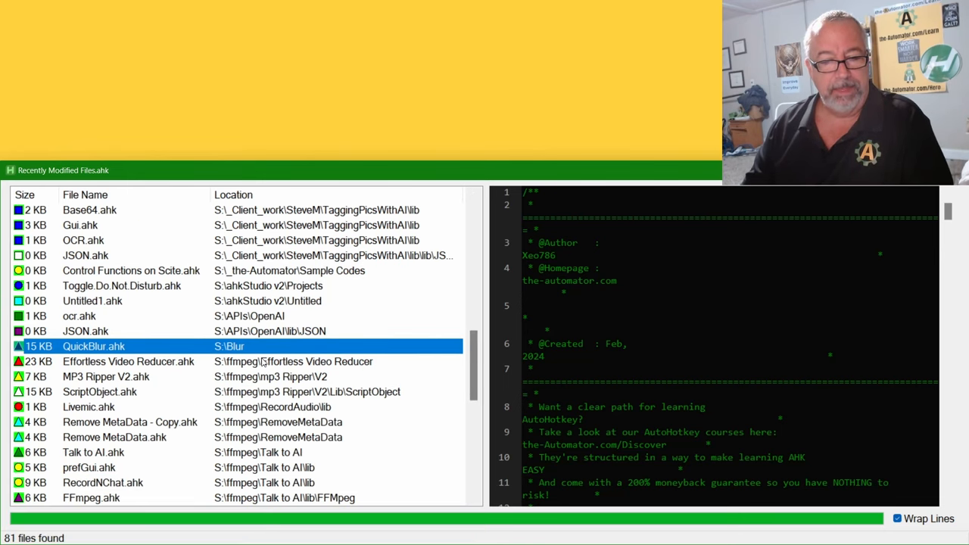
pyautogui.click(129, 361)
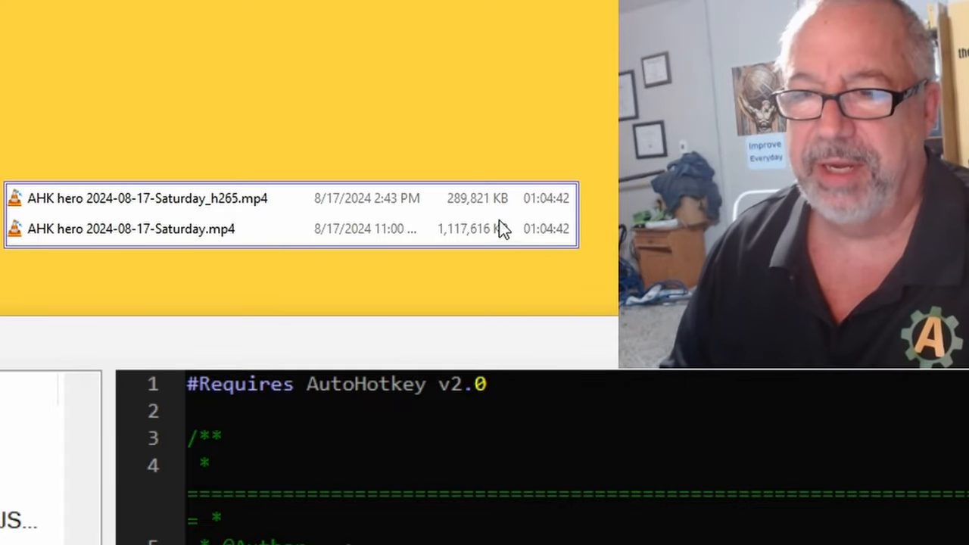
pyautogui.moveTo(415, 251)
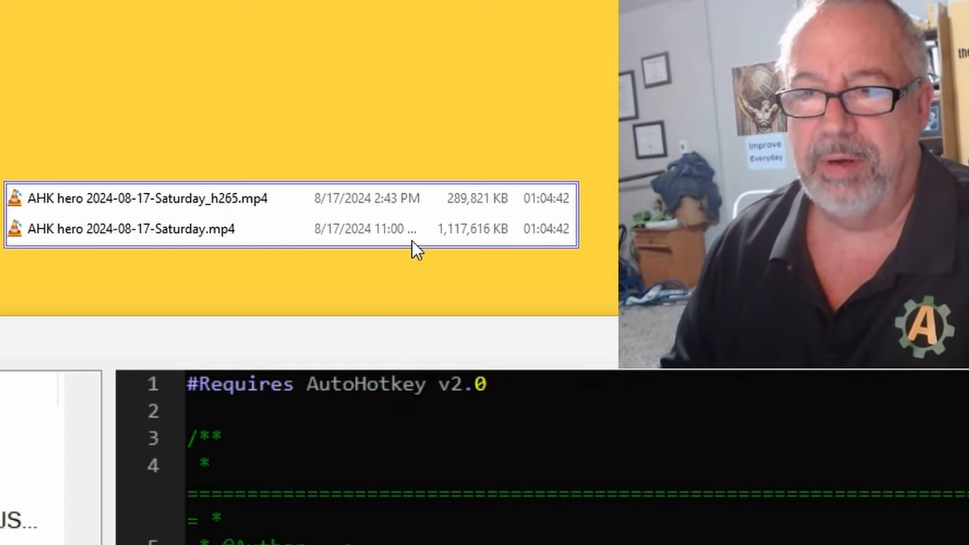
pyautogui.moveTo(569, 249)
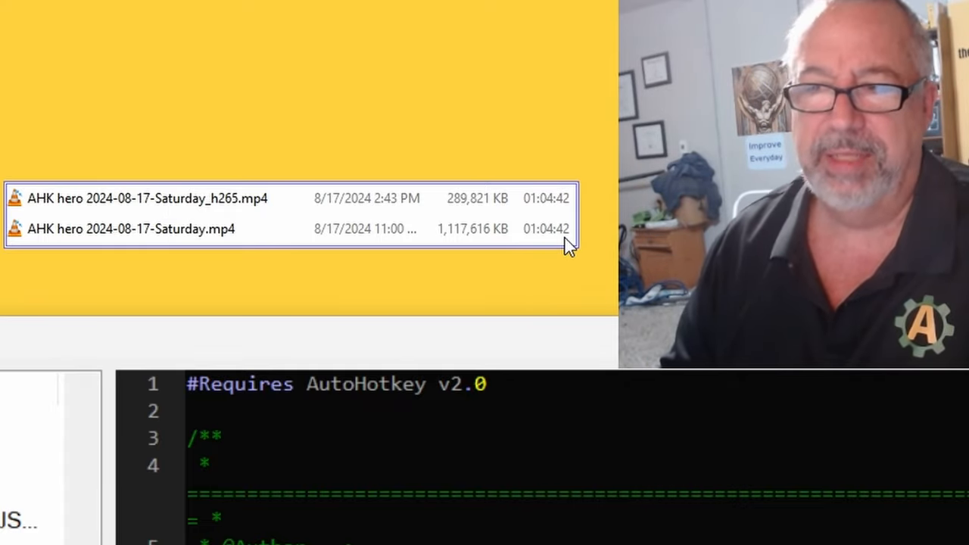
pyautogui.moveTo(481, 242)
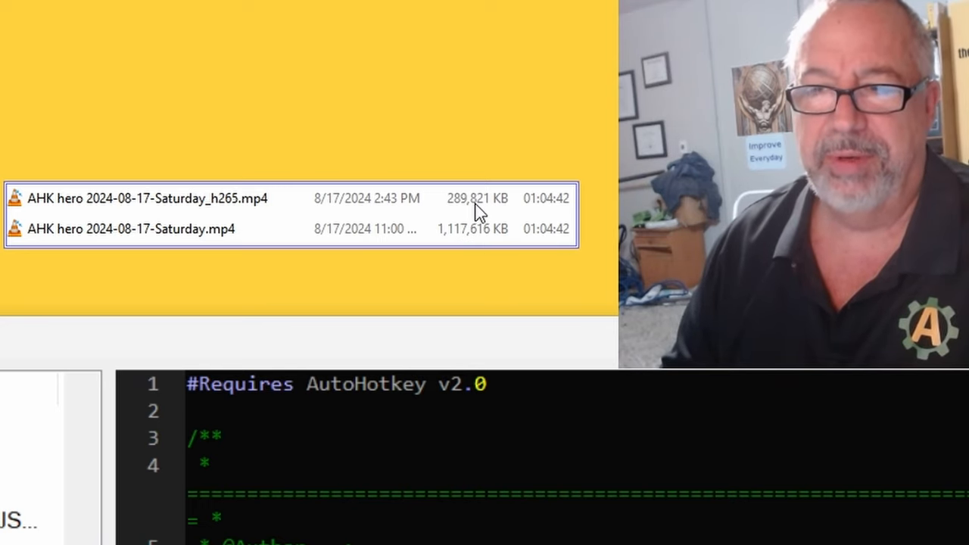
pyautogui.moveTo(488, 227)
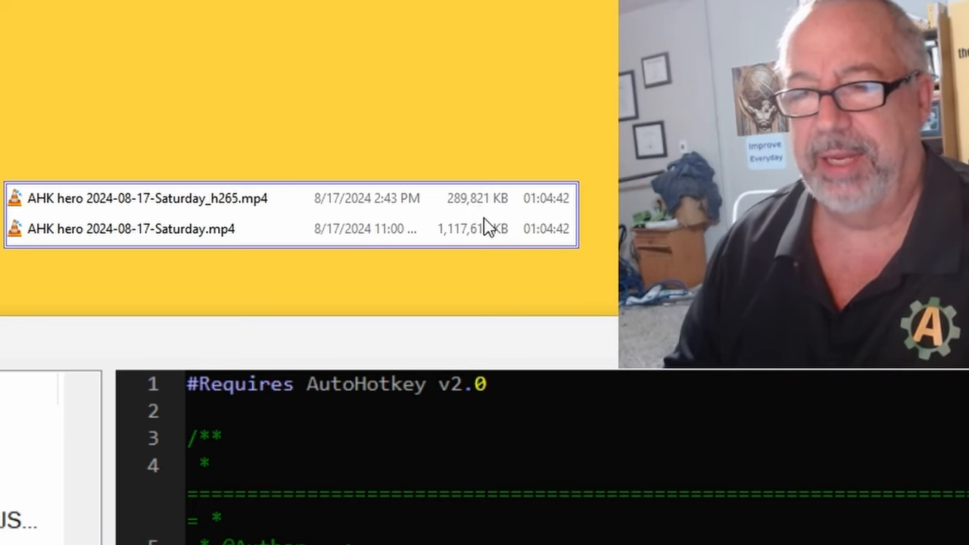
pyautogui.moveTo(493, 234)
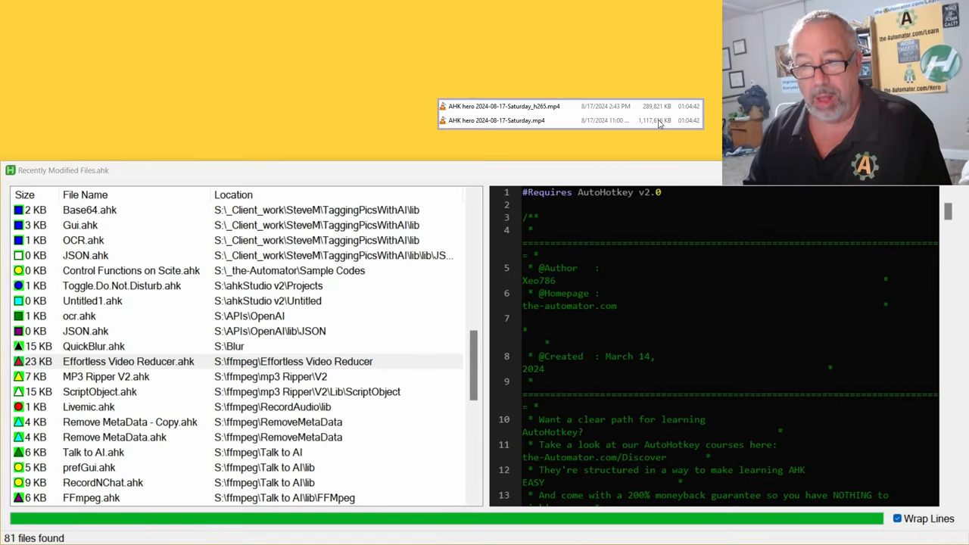
pyautogui.moveTo(700, 107)
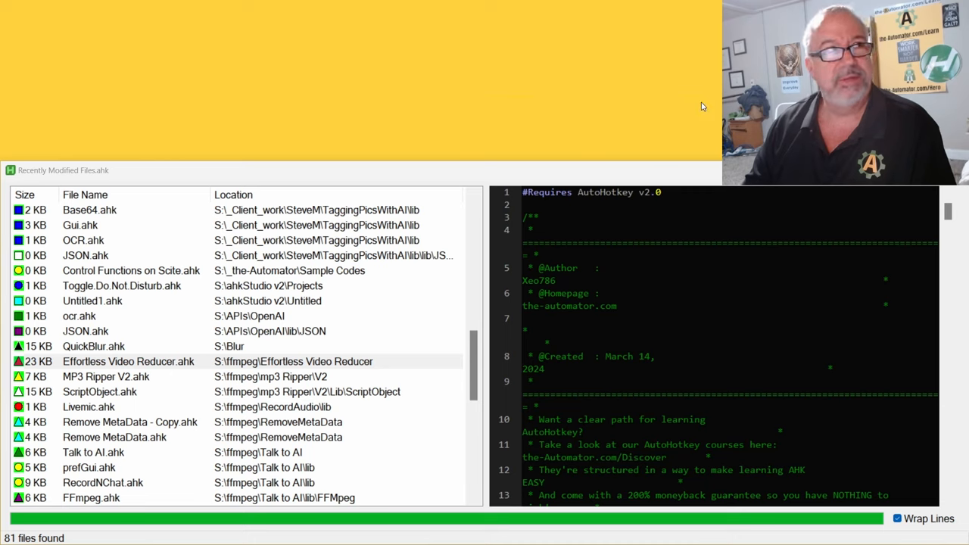
pyautogui.moveTo(681, 118)
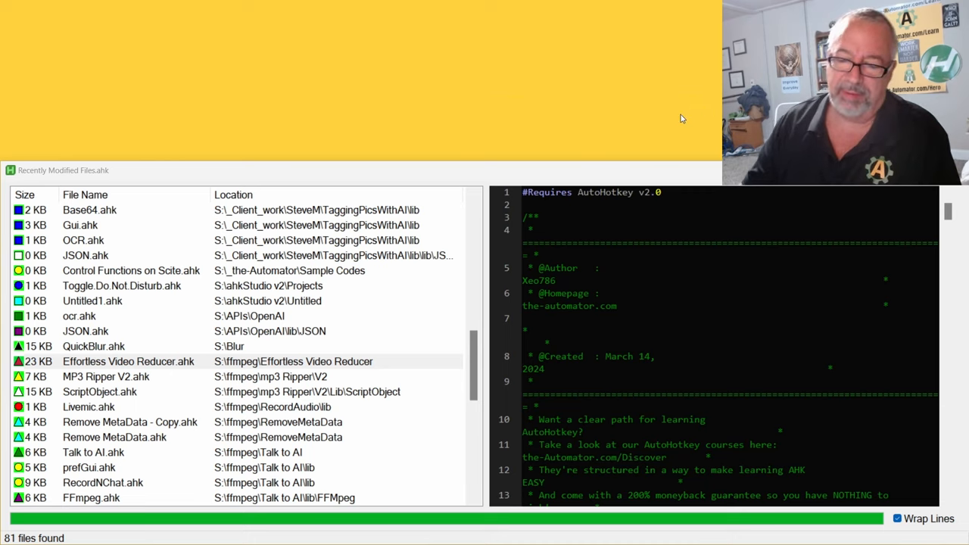
pyautogui.moveTo(667, 103)
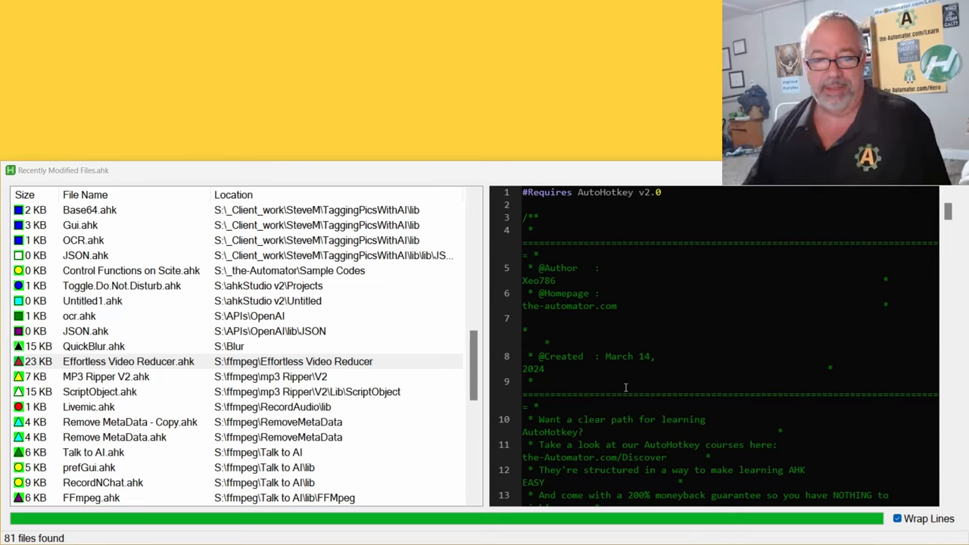
pyautogui.moveTo(367, 371)
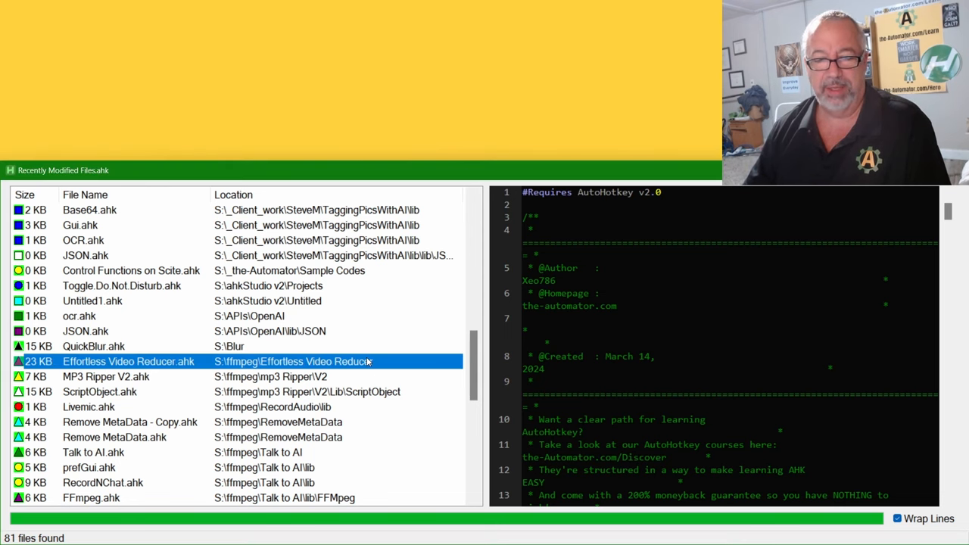
# Step: Run Effortless Video Reducer.ahk from the recent-files list
pyautogui.doubleClick(127, 360)
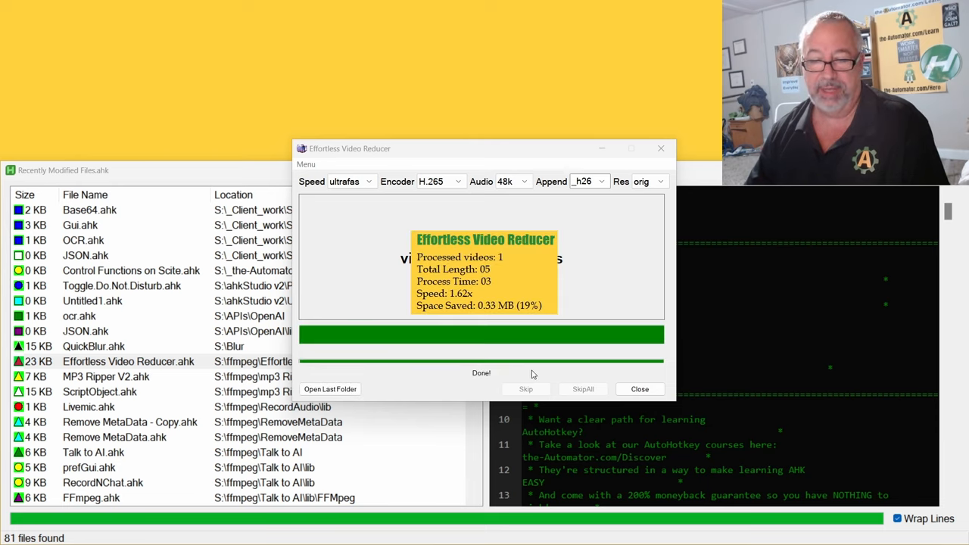
pyautogui.moveTo(512, 318)
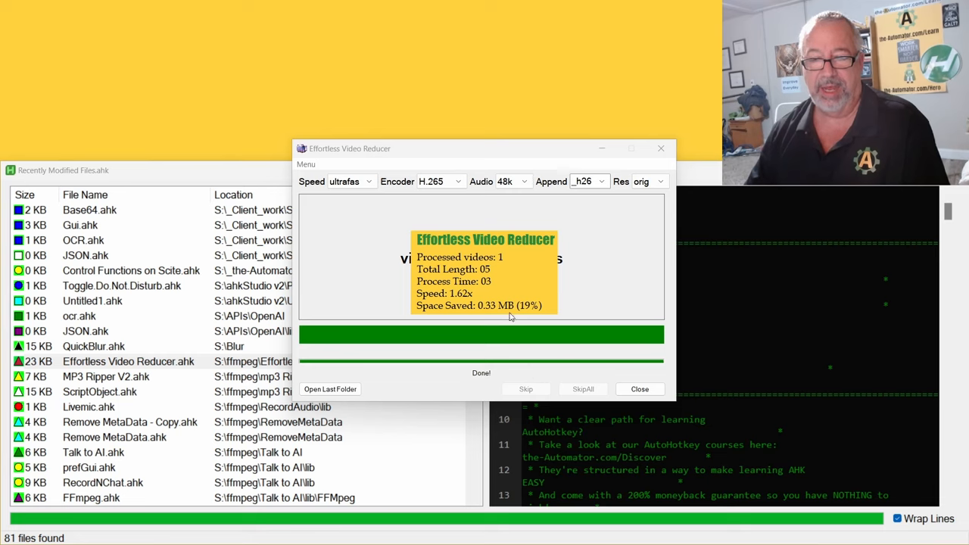
pyautogui.moveTo(538, 315)
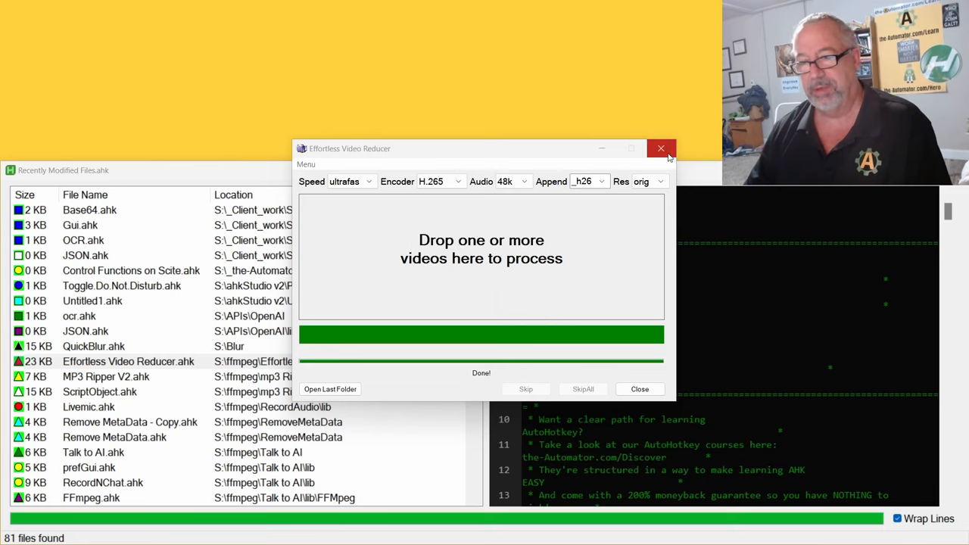
pyautogui.moveTo(551, 263)
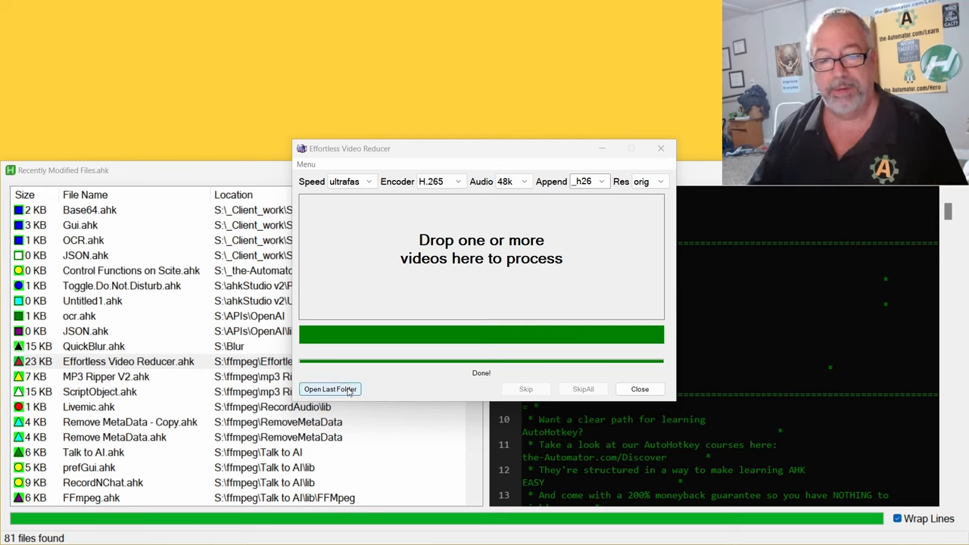
pyautogui.moveTo(670, 139)
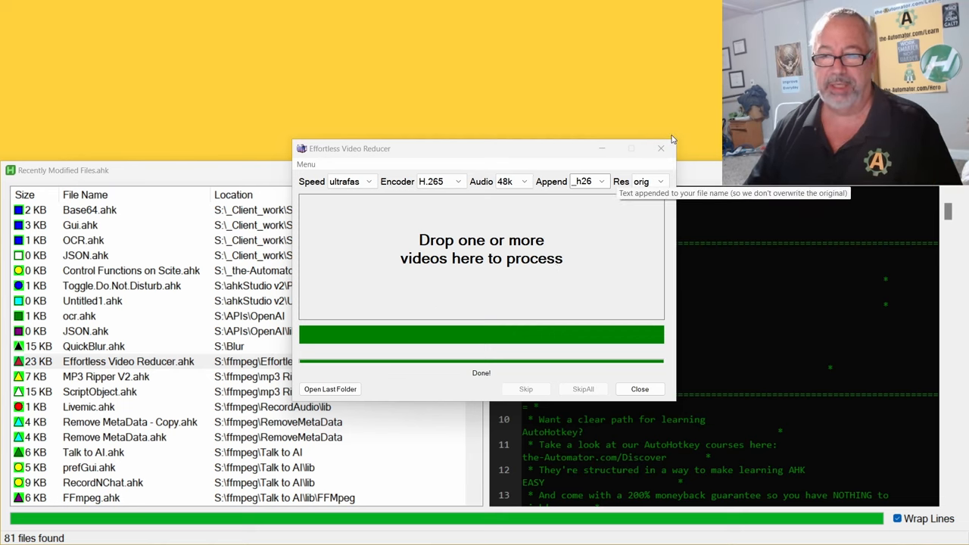
# Step: Close the Effortless Video Reducer window, returning to its code preview
pyautogui.click(661, 149)
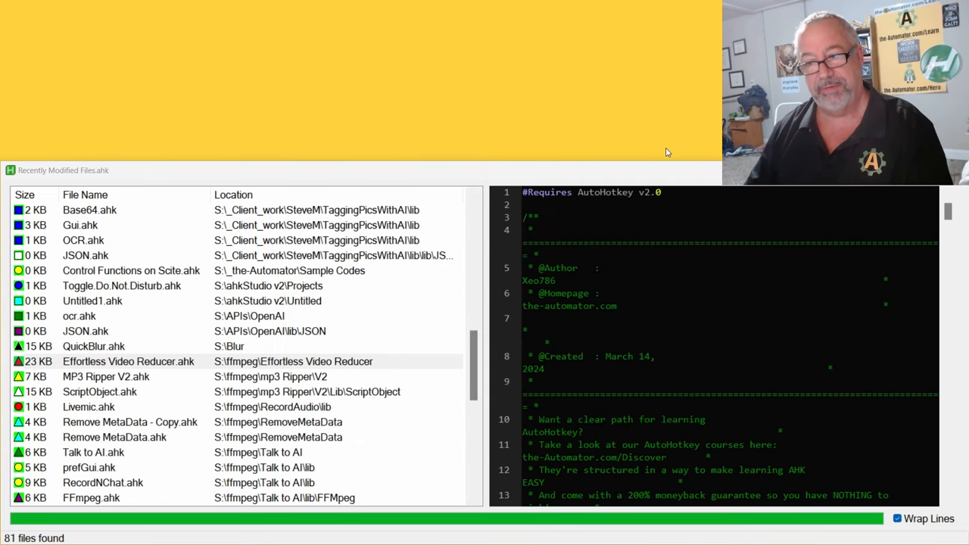
pyautogui.moveTo(664, 170)
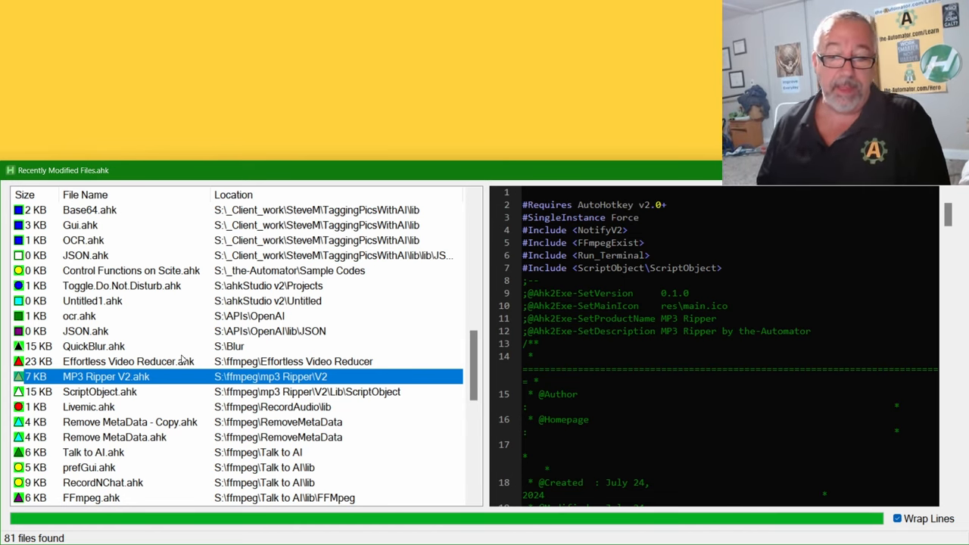
pyautogui.moveTo(149, 406)
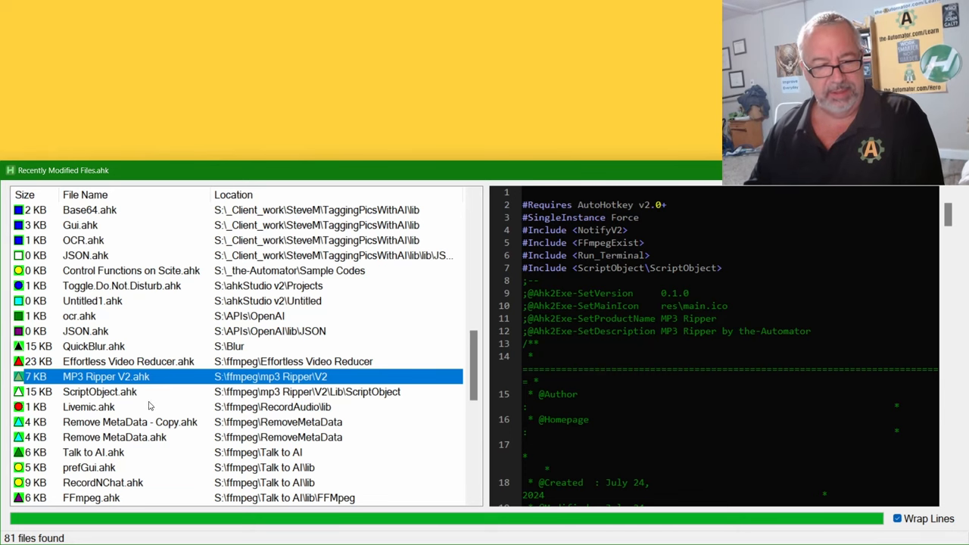
# Step: Preview Talk to AI.ahk, the script dated July 20, 2024
pyautogui.click(88, 405)
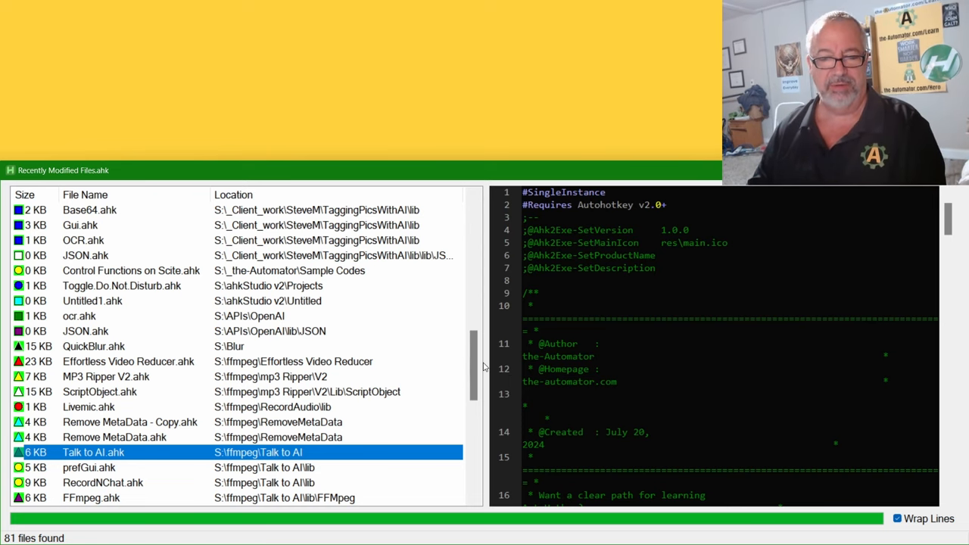
# Step: Run FlexFinder.ahk from further down the recent-files list
pyautogui.scroll(-3)
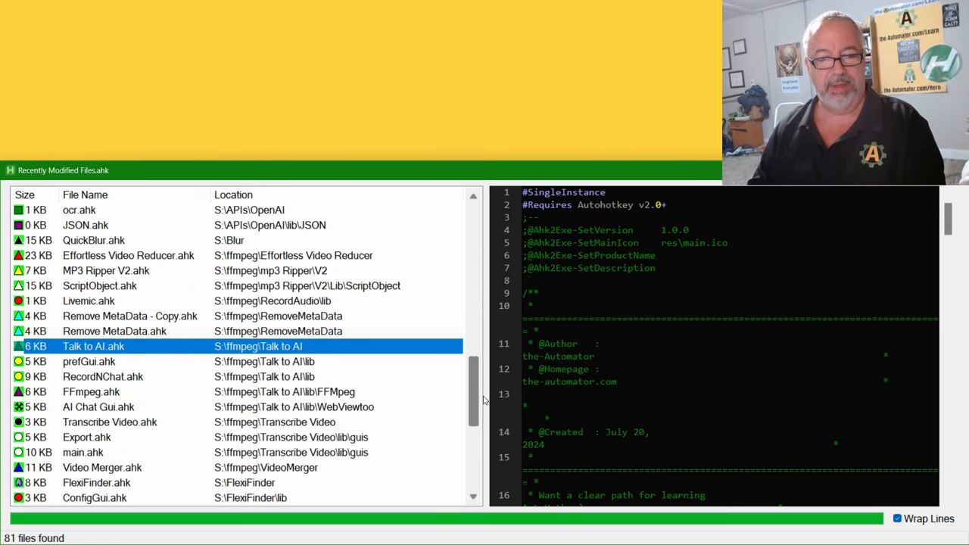
pyautogui.scroll(-3)
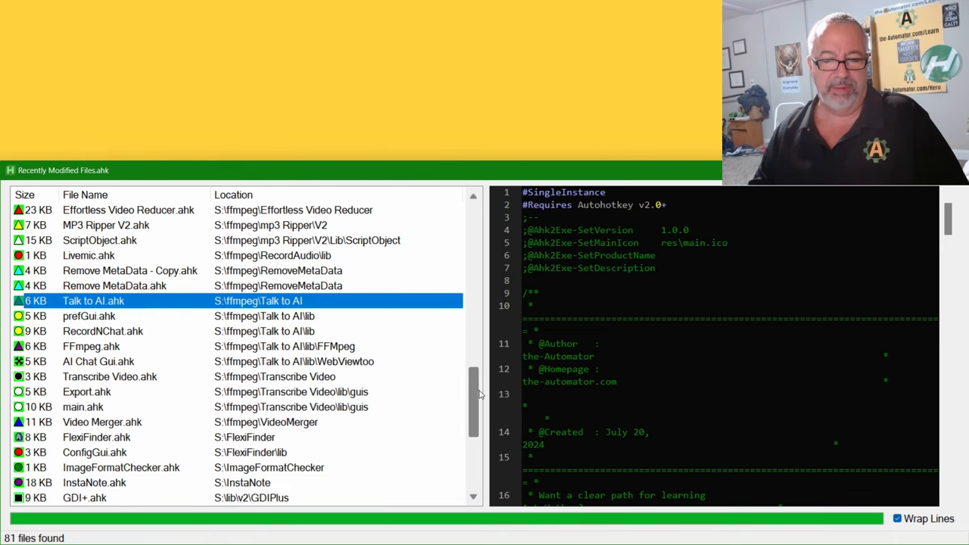
pyautogui.scroll(-3)
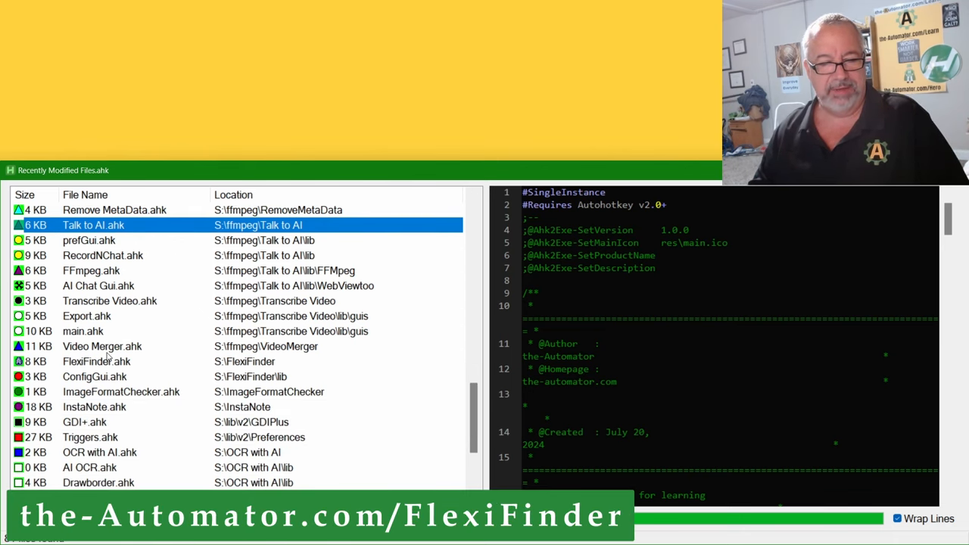
pyautogui.click(97, 361)
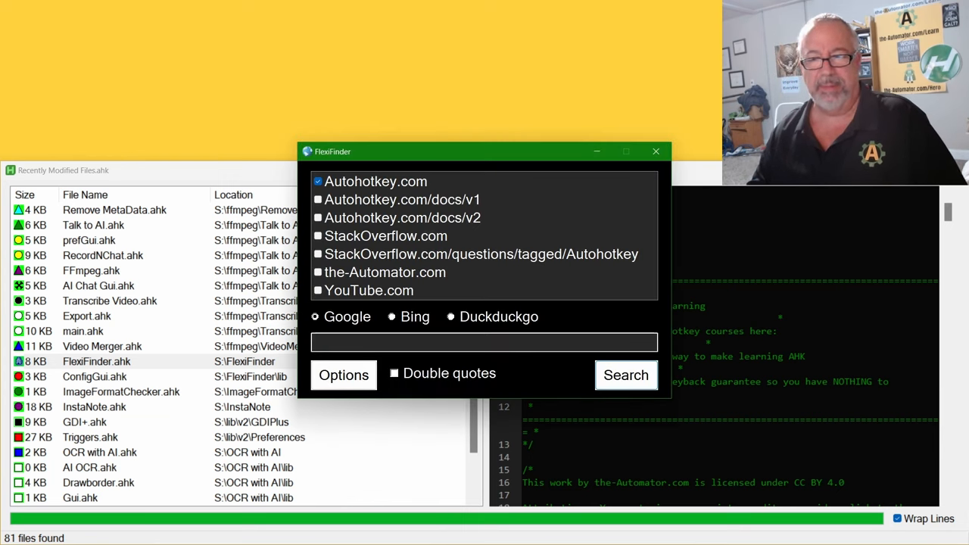
pyautogui.moveTo(360, 412)
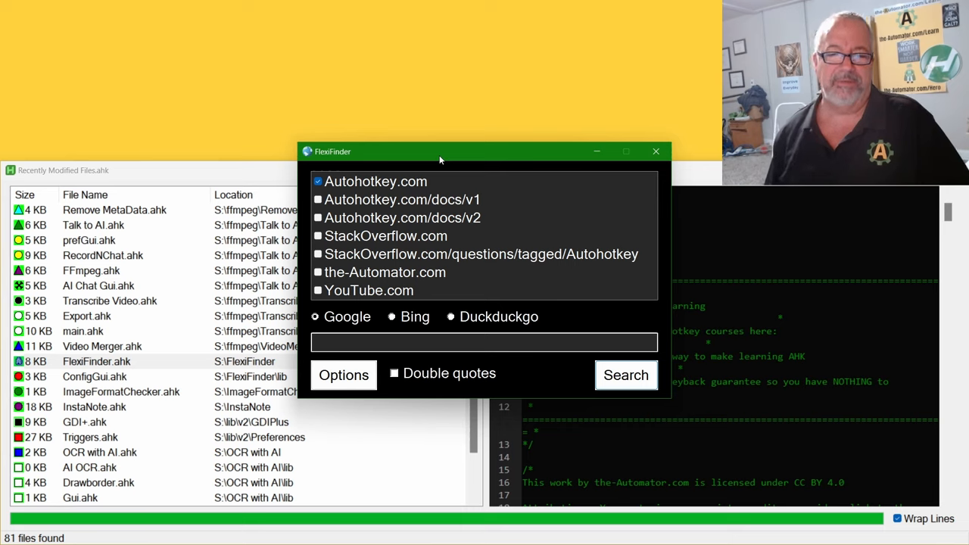
pyautogui.moveTo(463, 203)
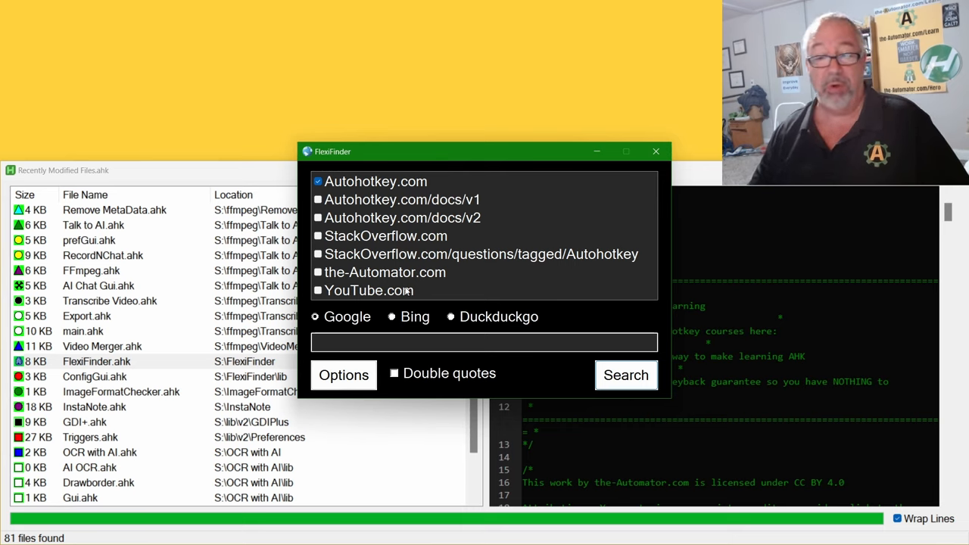
# Step: Show FlexFinder's Set Hotkey options: Ctrl+Shift+V with Win, font size 17, DarkMode and site list
pyautogui.click(344, 375)
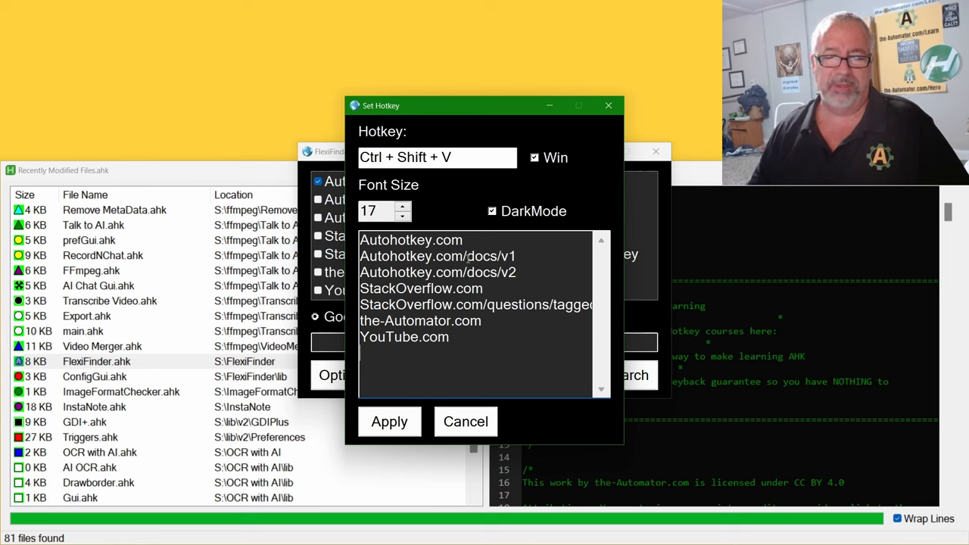
pyautogui.click(411, 240)
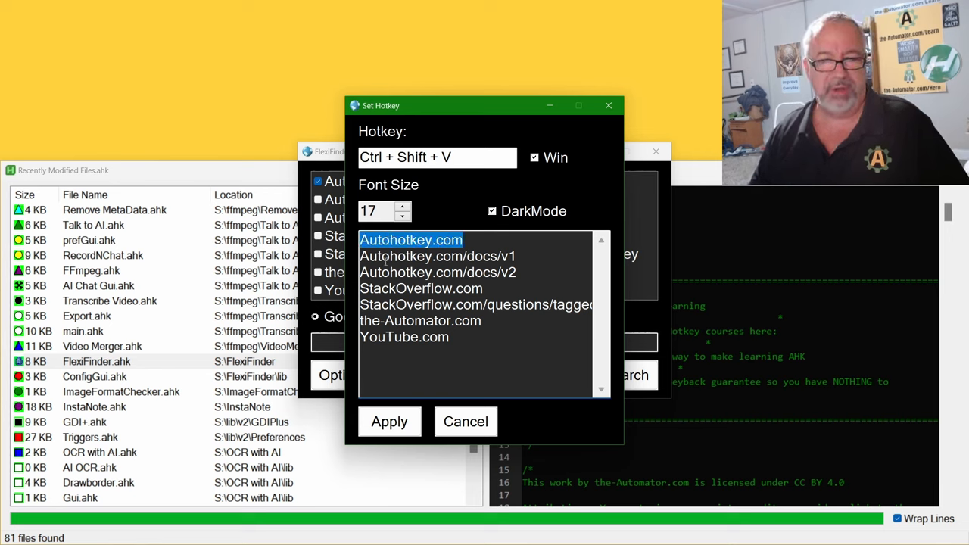
pyautogui.moveTo(566, 239)
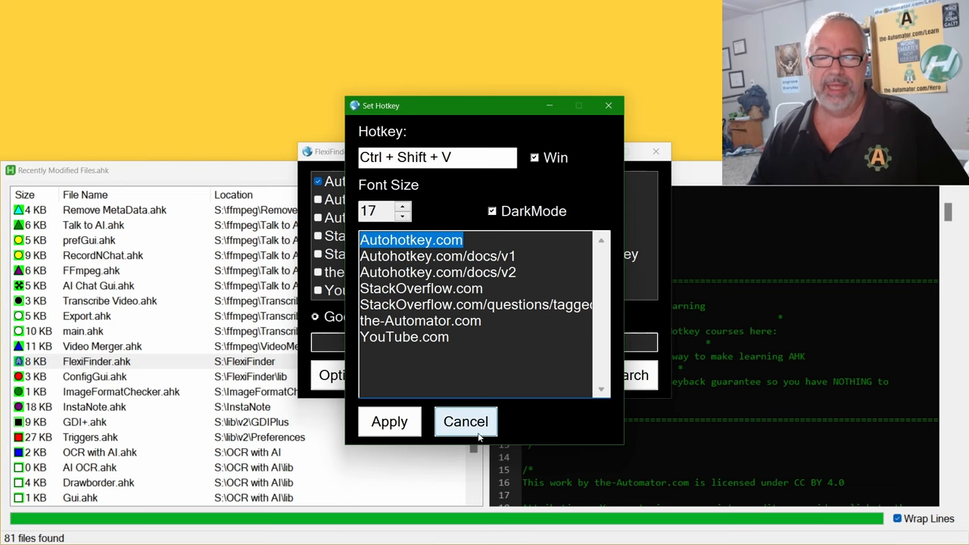
pyautogui.click(466, 421)
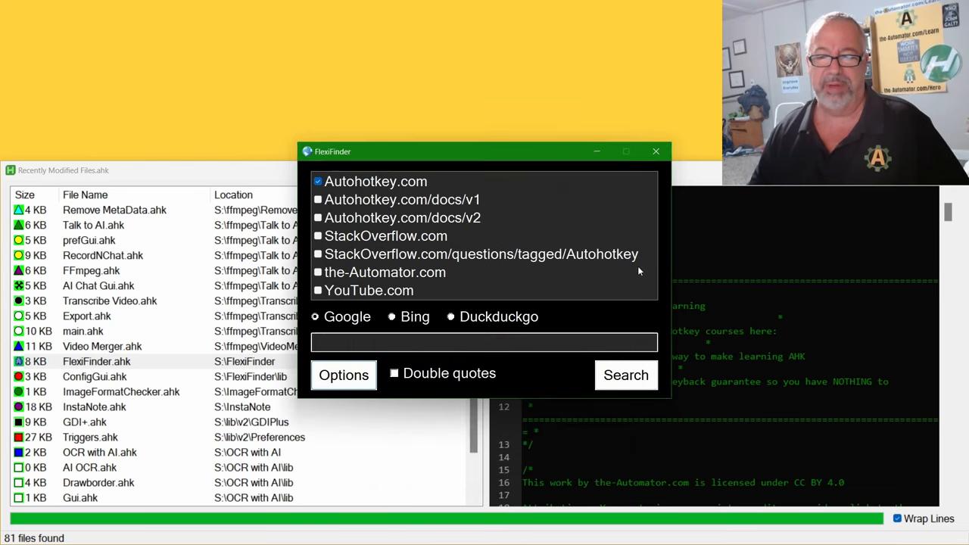
pyautogui.click(344, 376)
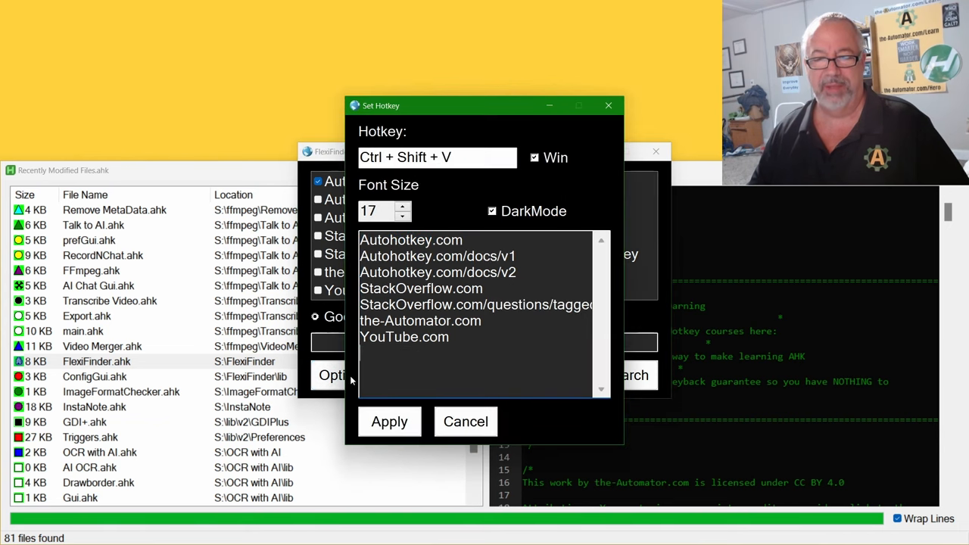
pyautogui.click(491, 211)
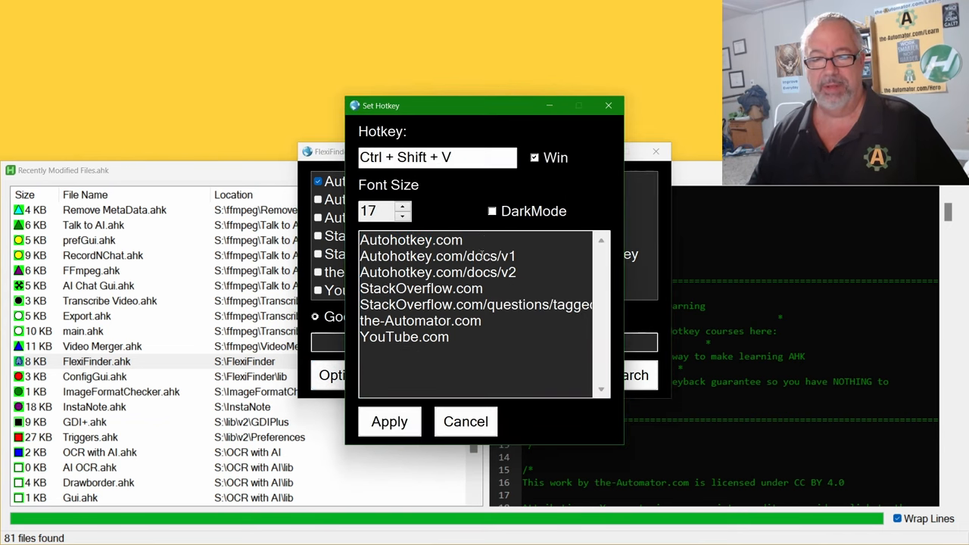
pyautogui.click(466, 421)
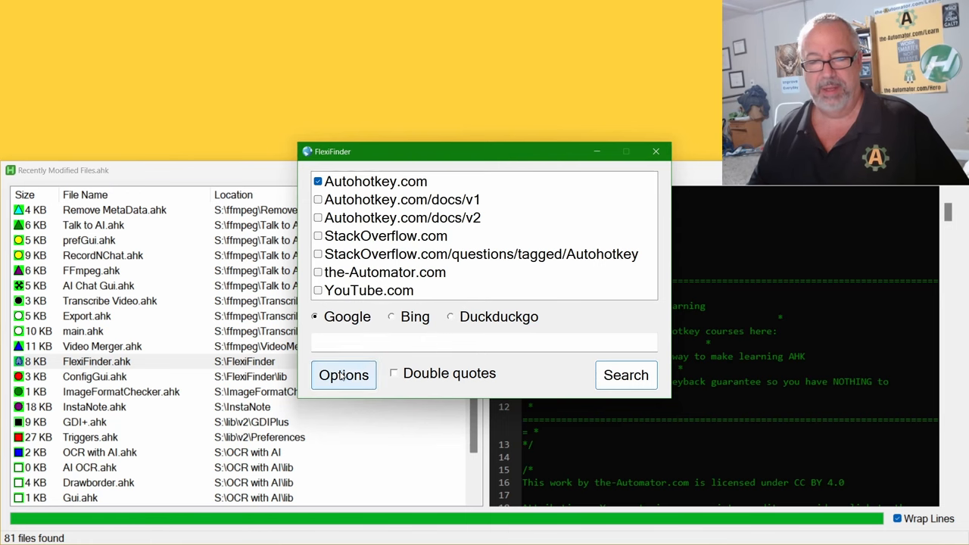
# Step: Switch FlexFinder back to its dark colour scheme
pyautogui.click(343, 375)
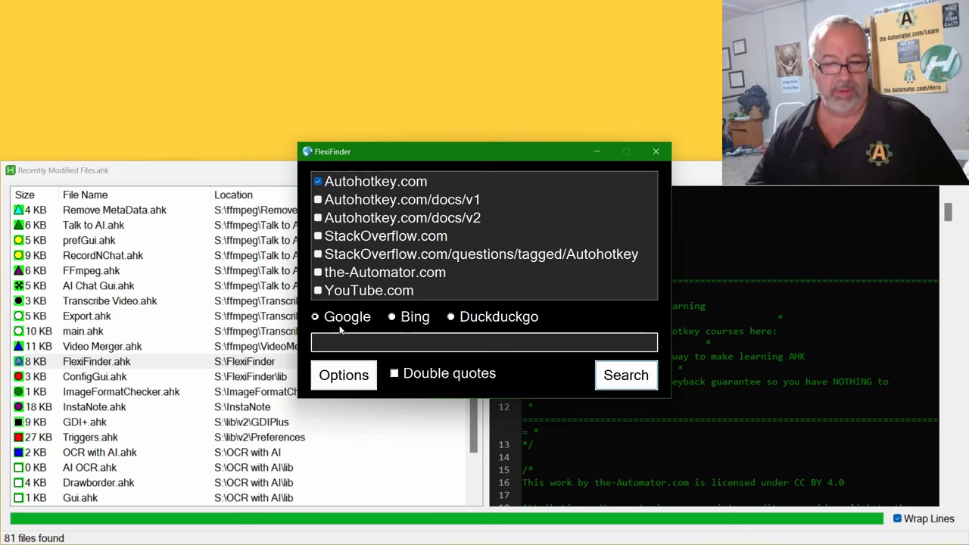
pyautogui.moveTo(497, 326)
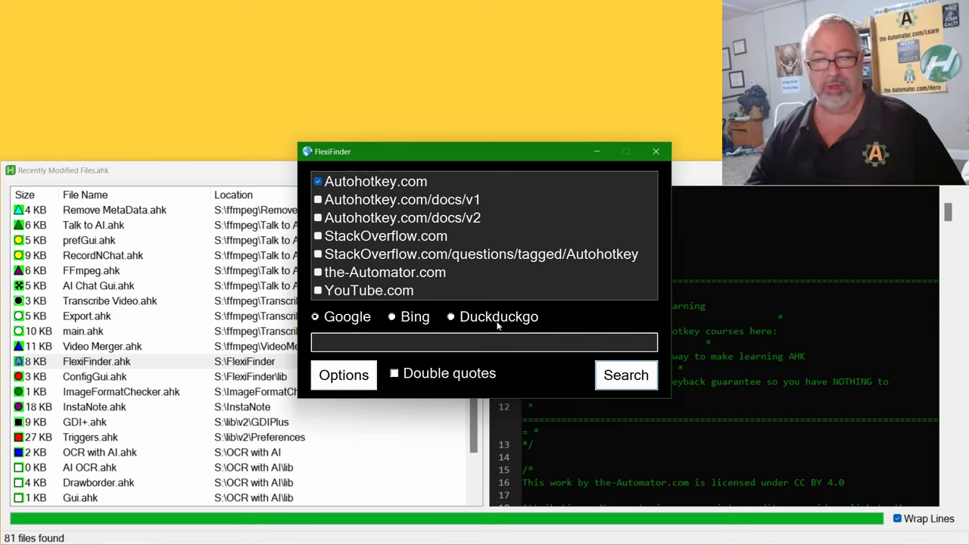
pyautogui.moveTo(324, 246)
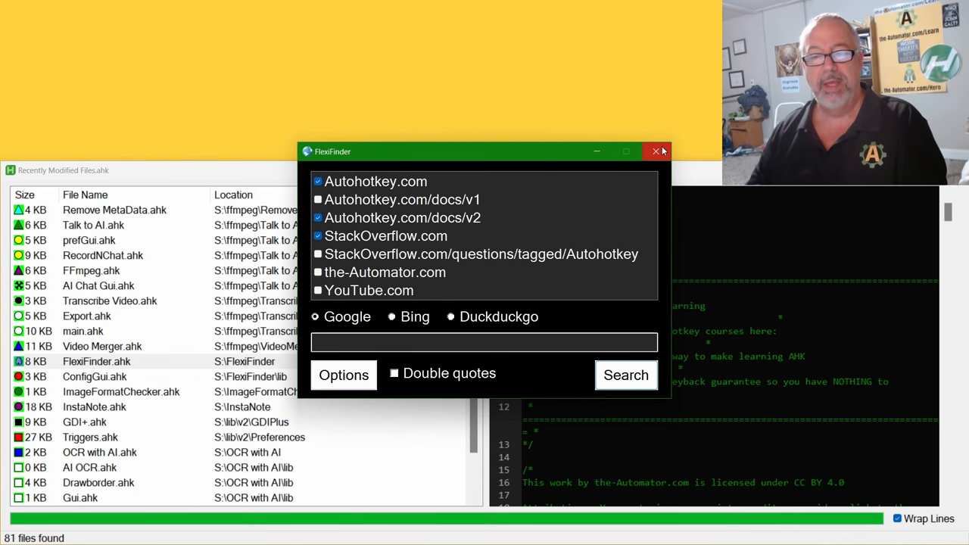
# Step: Close FlexFinder and preview ImageFormatChecker.ahk's JPEG/PNG detection code
pyautogui.click(655, 152)
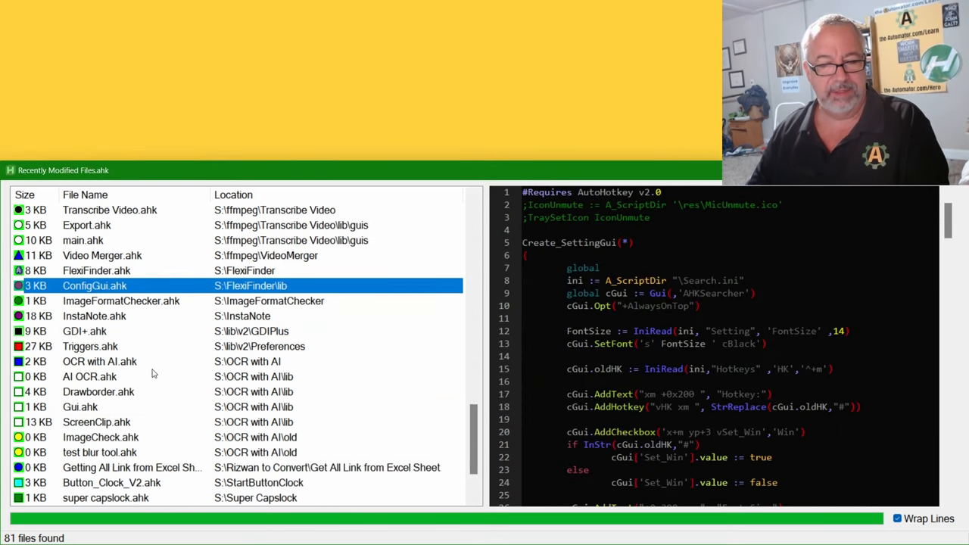
pyautogui.click(121, 299)
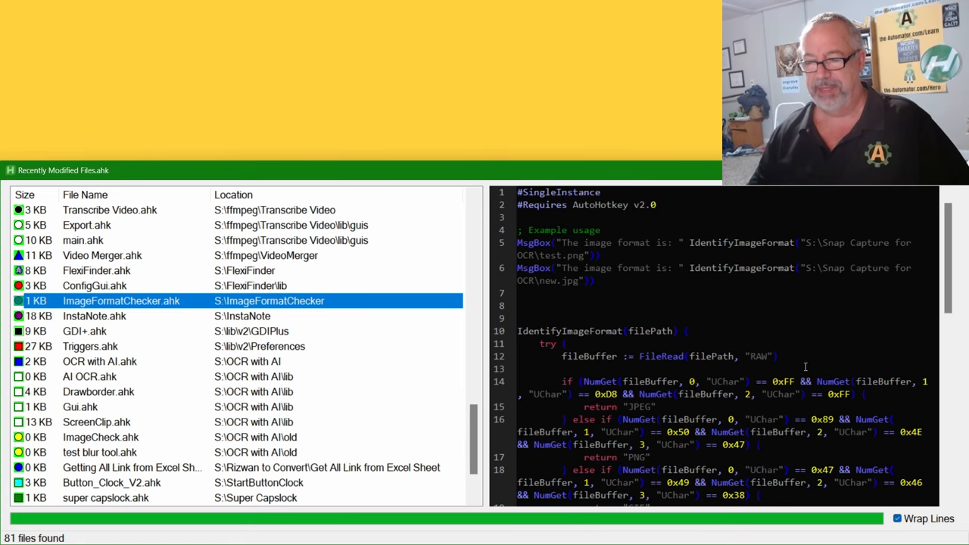
# Step: Scroll InstaNote.ahk's preview through its note-creating and Google Search InstaNote hotkeys
pyautogui.scroll(-3)
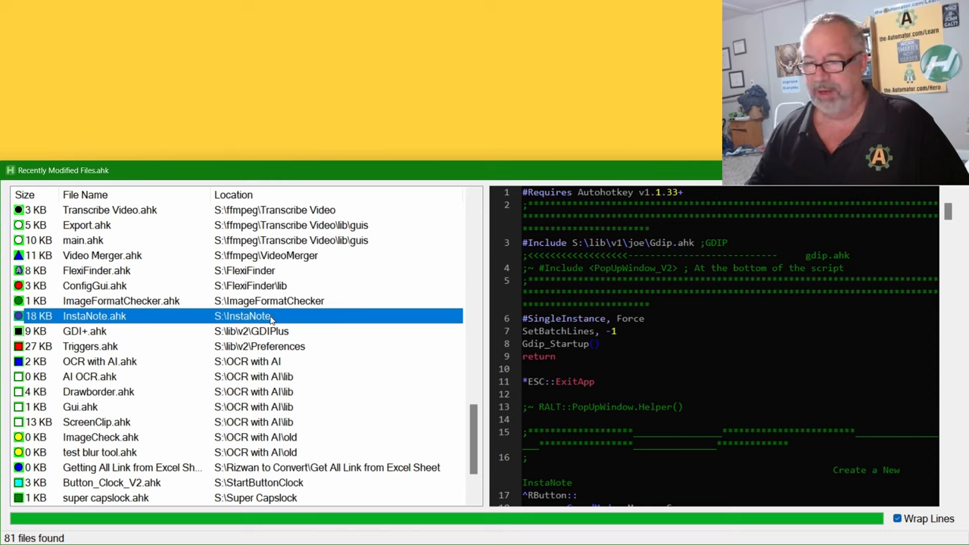
pyautogui.scroll(-3)
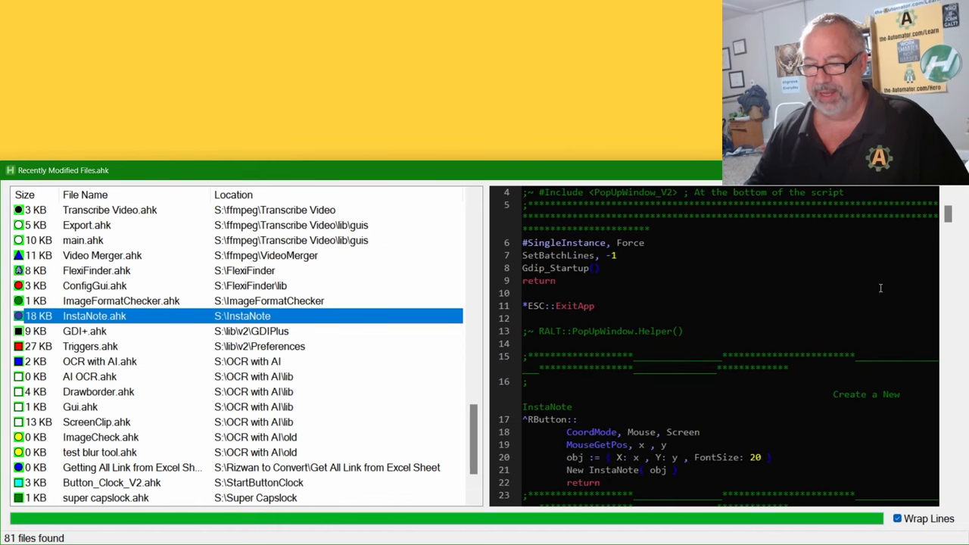
pyautogui.scroll(-3)
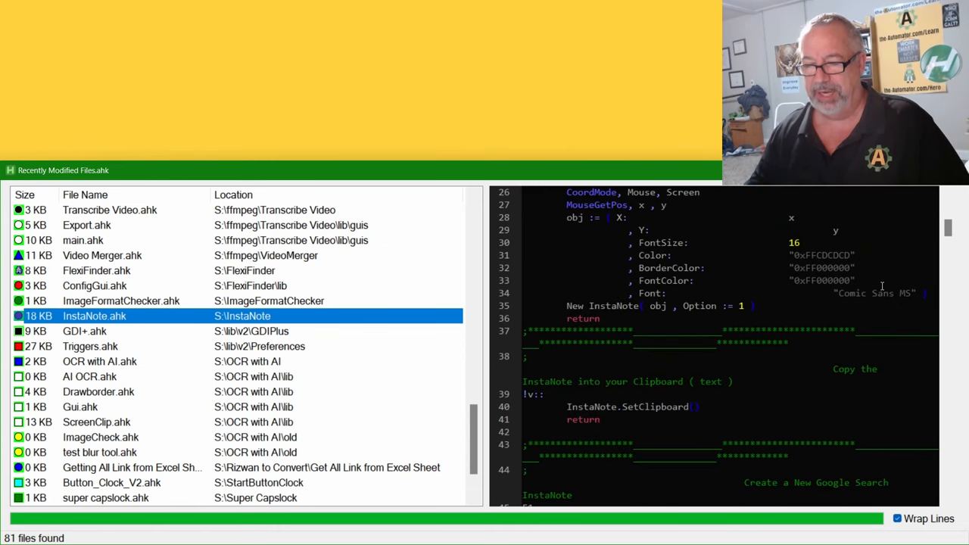
pyautogui.scroll(-3)
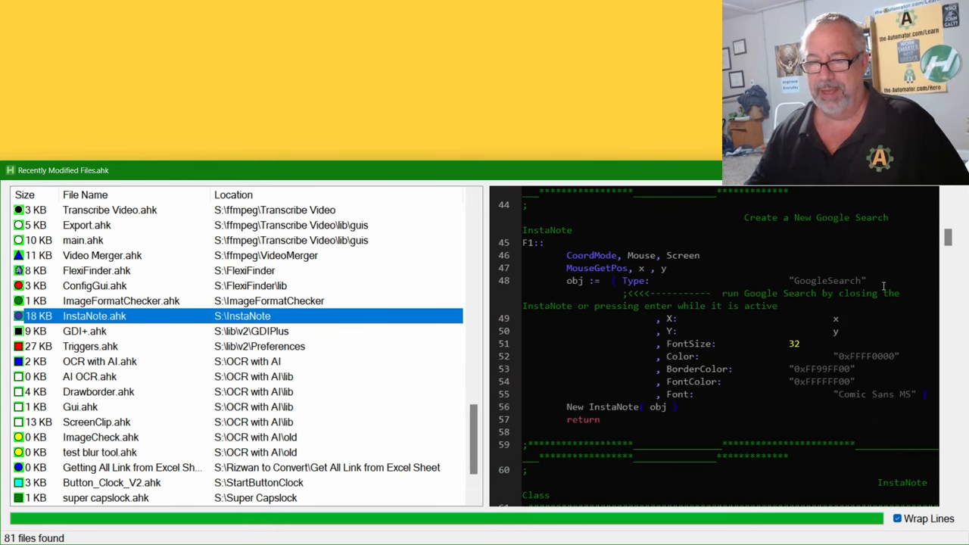
pyautogui.scroll(-3)
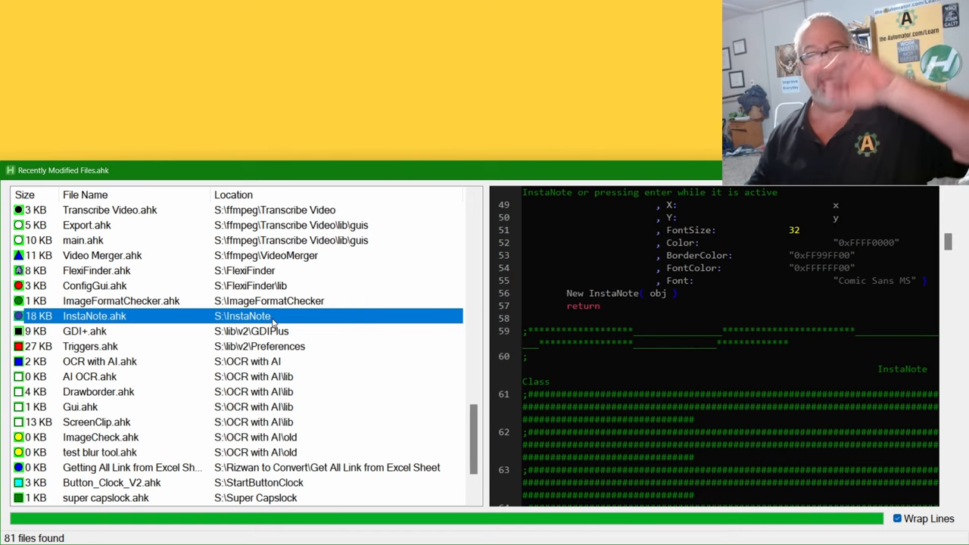
pyautogui.moveTo(282, 345)
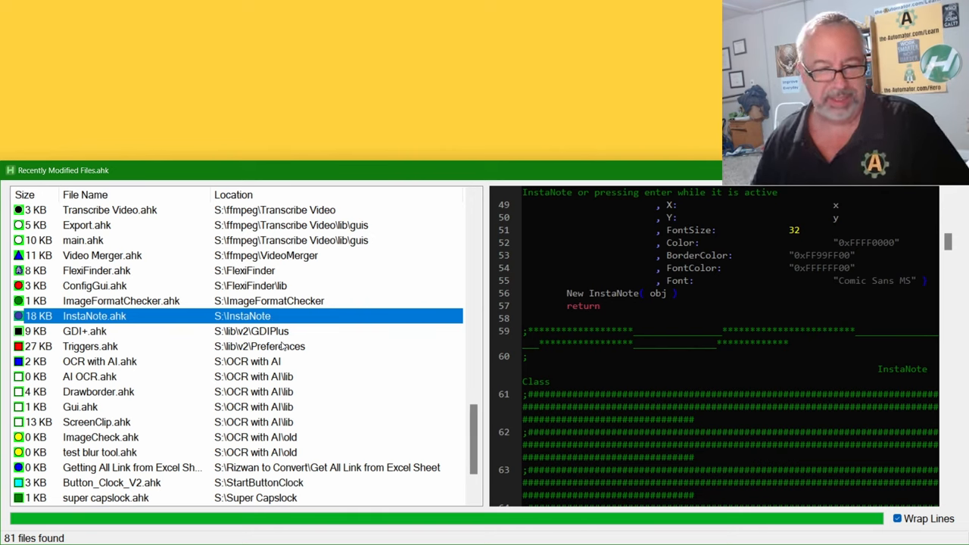
# Step: Preview Triggers.ahk, then AI OCR.ahk's code sending a base64 image to OpenAI
pyautogui.click(91, 345)
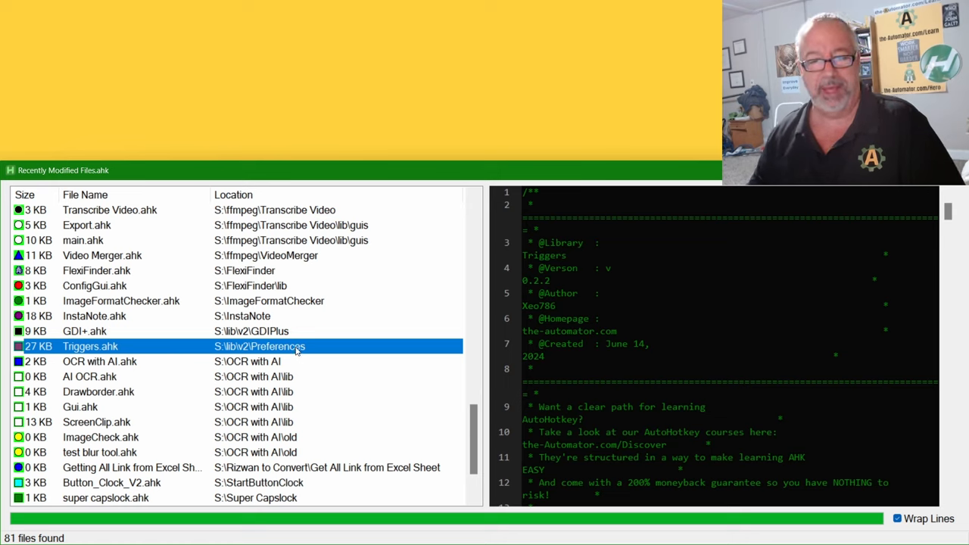
pyautogui.moveTo(274, 352)
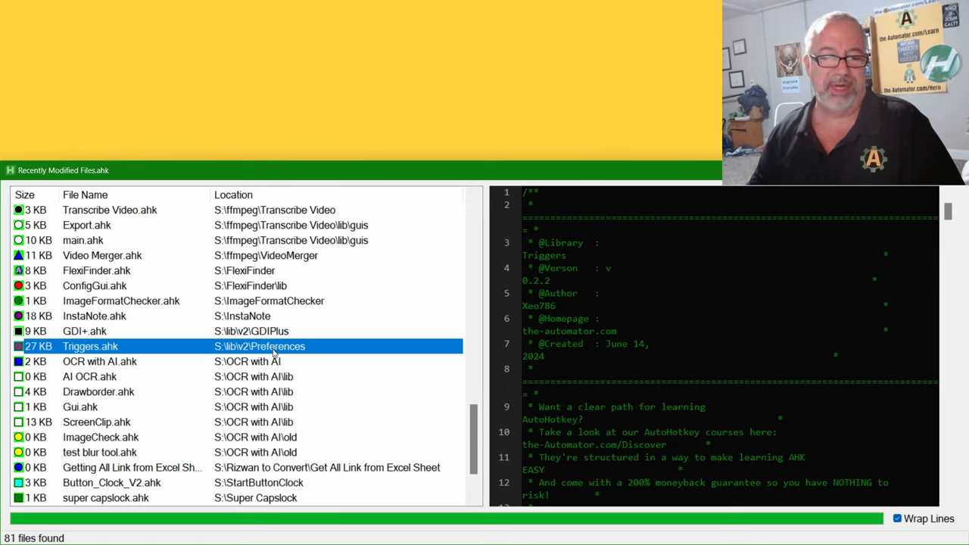
pyautogui.moveTo(326, 356)
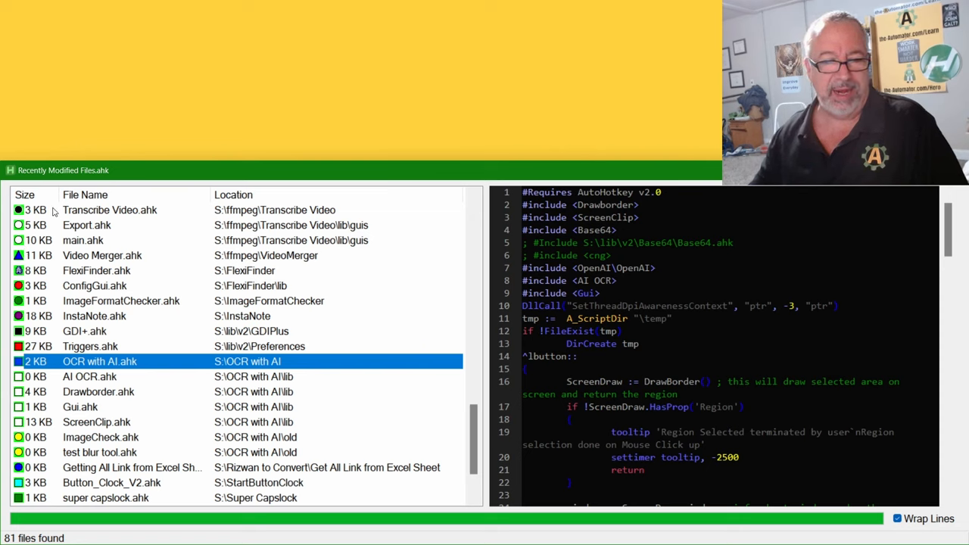
pyautogui.moveTo(143, 409)
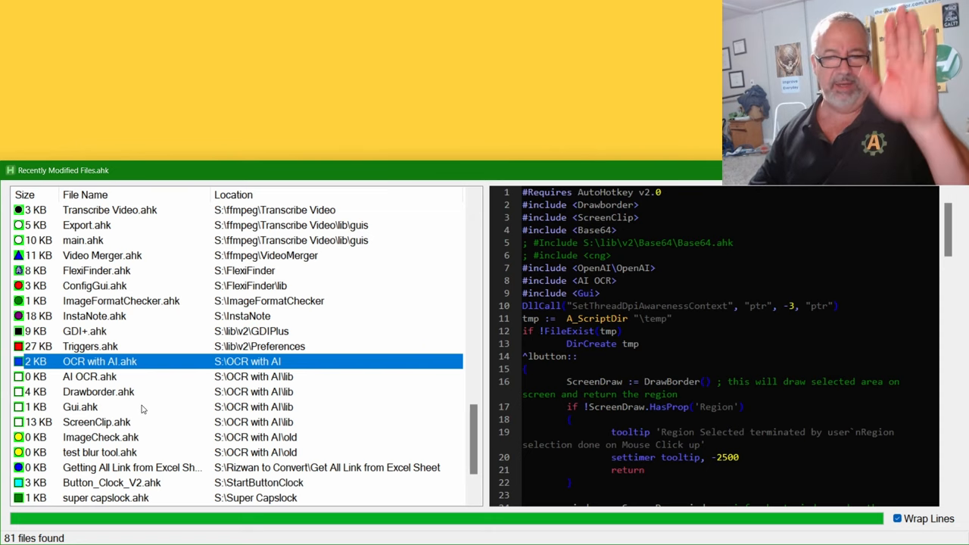
pyautogui.moveTo(139, 408)
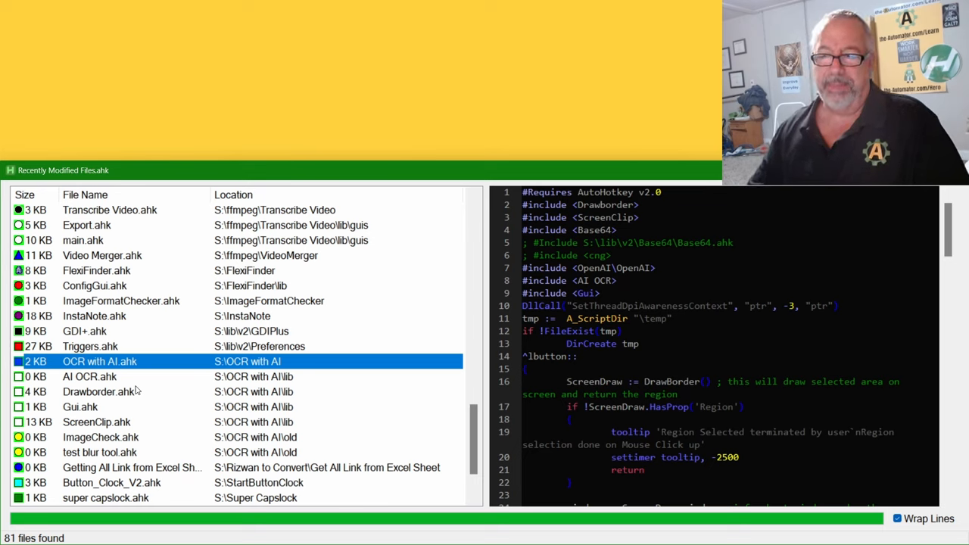
pyautogui.moveTo(174, 370)
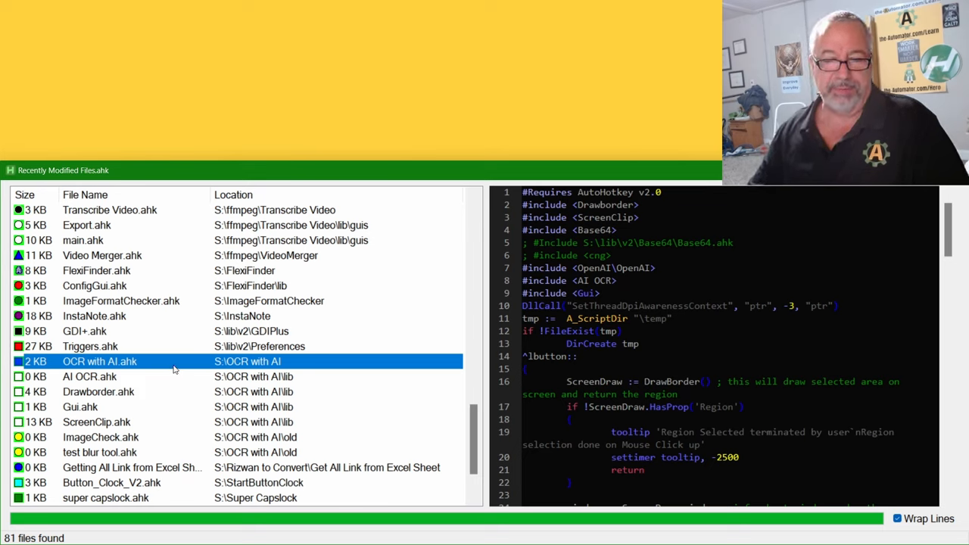
pyautogui.moveTo(379, 306)
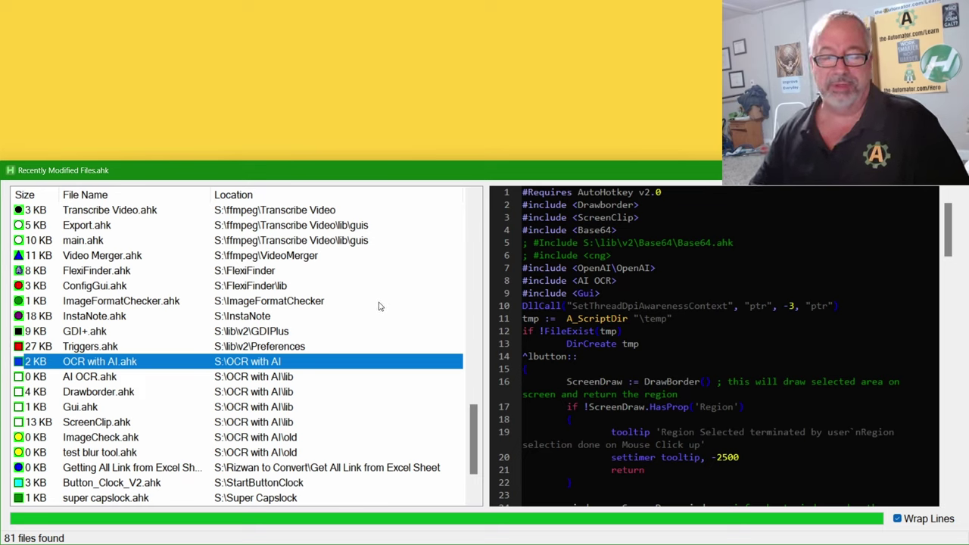
pyautogui.moveTo(372, 334)
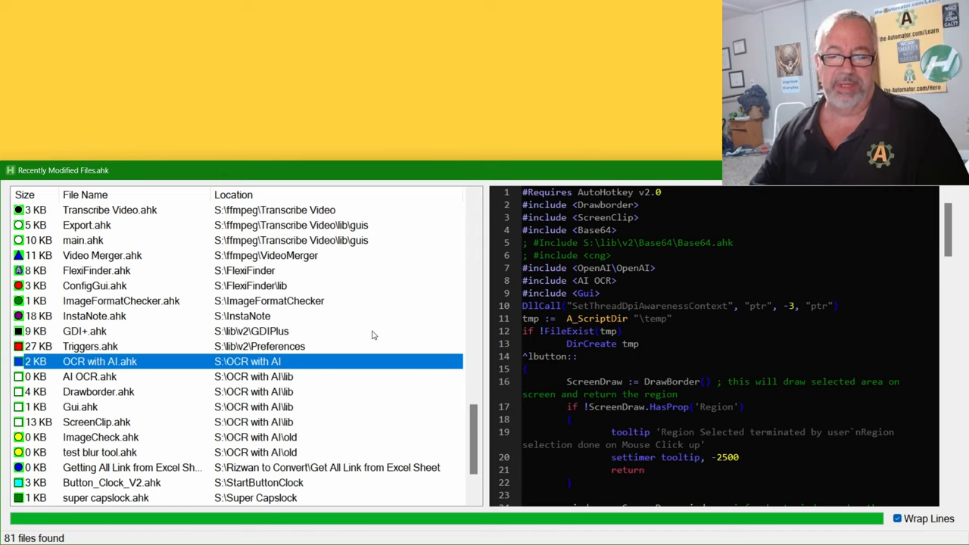
pyautogui.moveTo(360, 363)
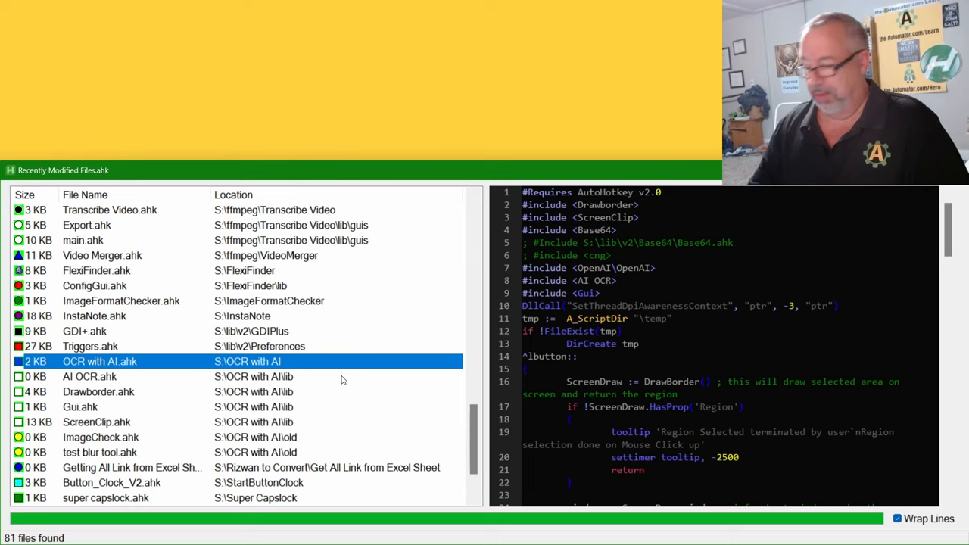
pyautogui.moveTo(347, 379)
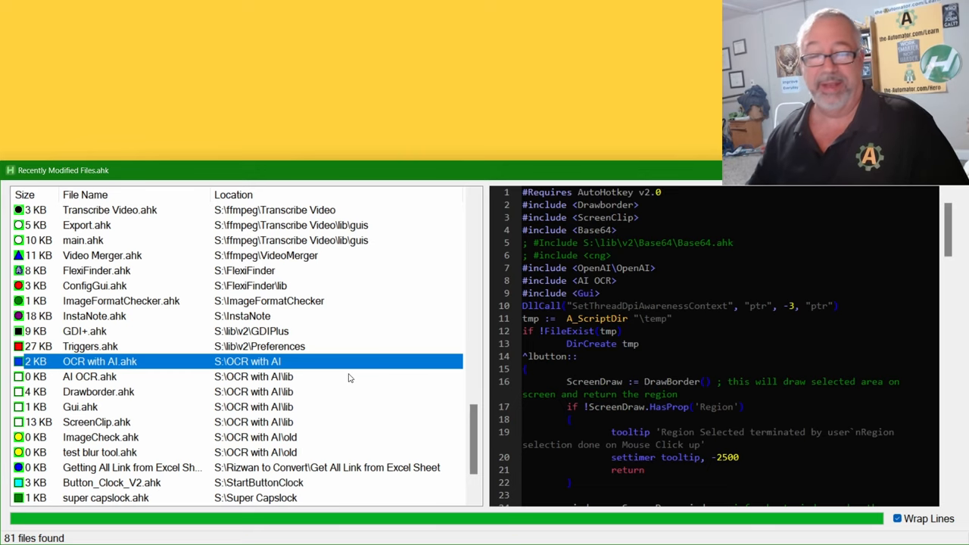
pyautogui.moveTo(346, 377)
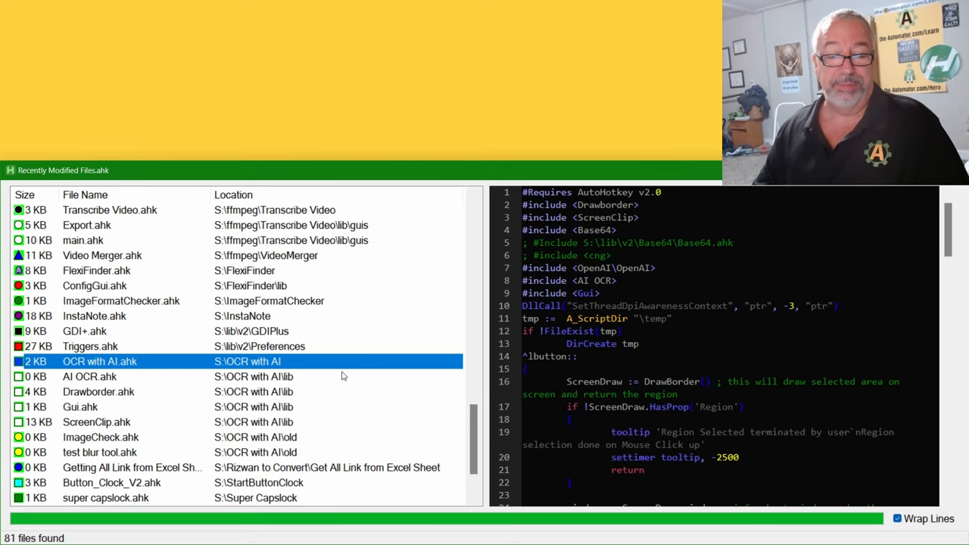
pyautogui.click(89, 375)
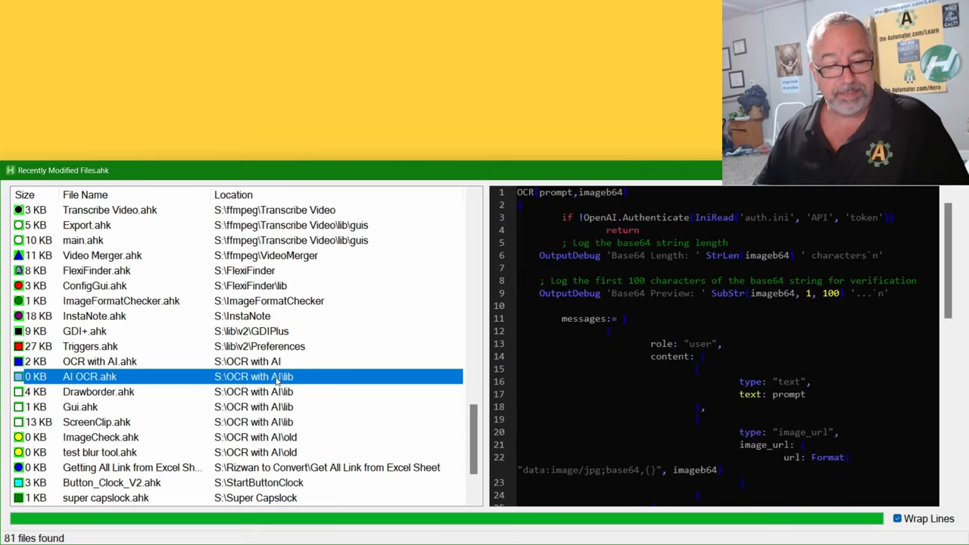
pyautogui.moveTo(274, 454)
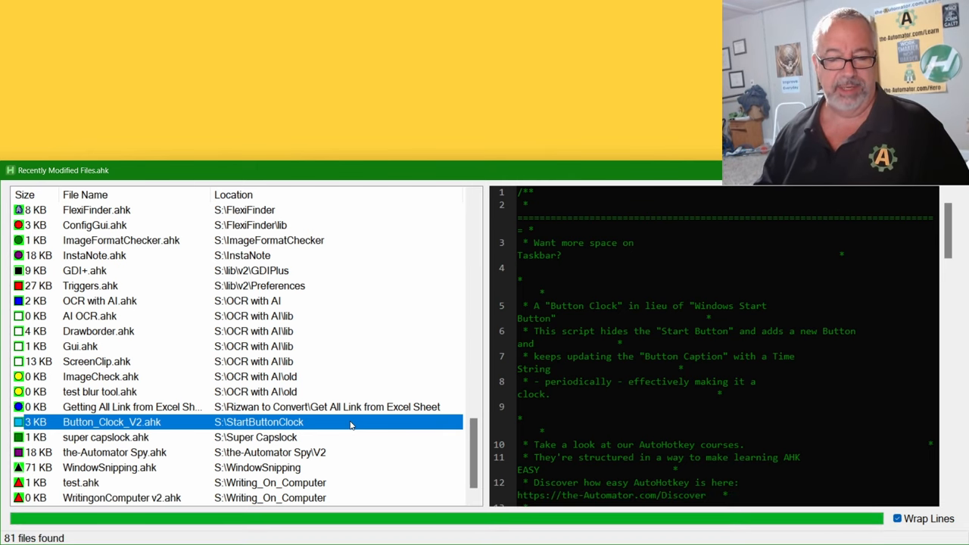
pyautogui.moveTo(303, 427)
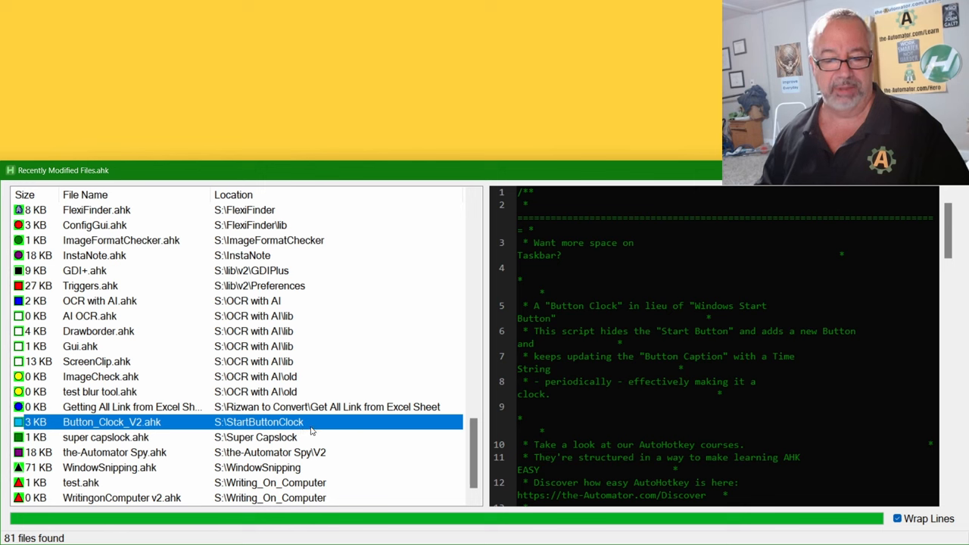
pyautogui.click(106, 436)
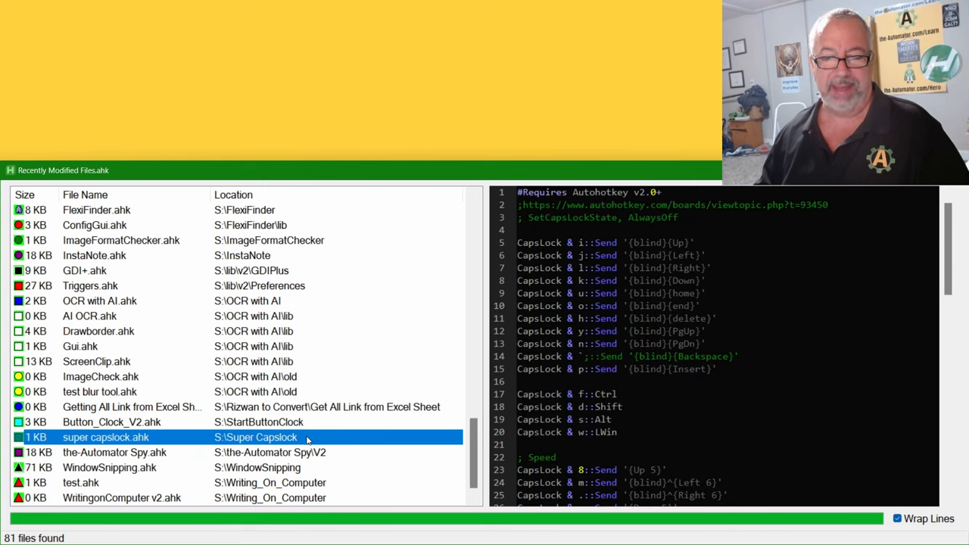
pyautogui.moveTo(829, 211)
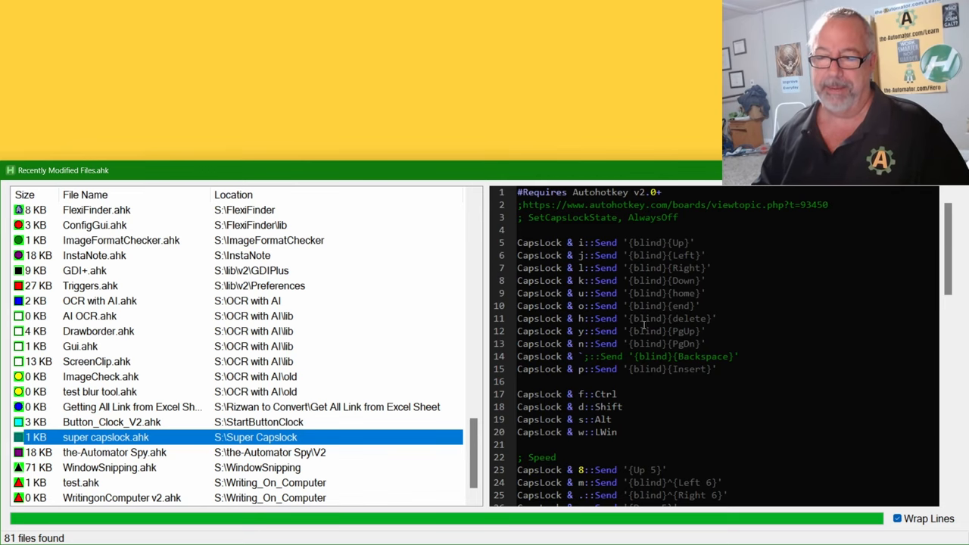
pyautogui.scroll(-3)
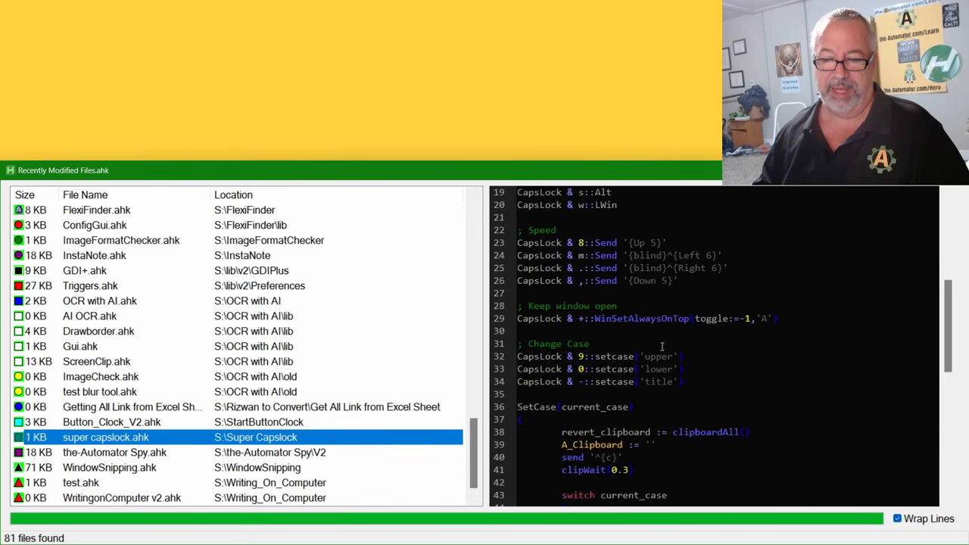
pyautogui.scroll(3)
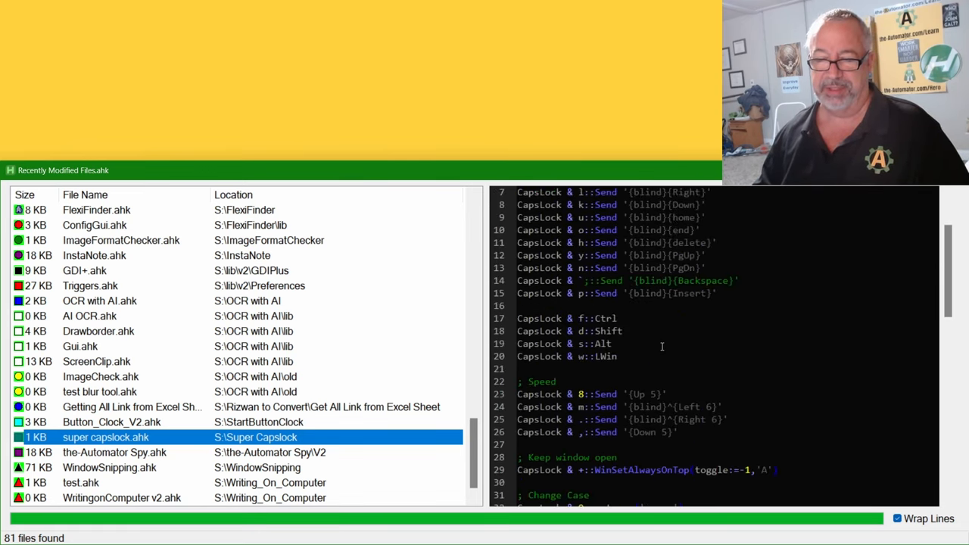
pyautogui.scroll(3)
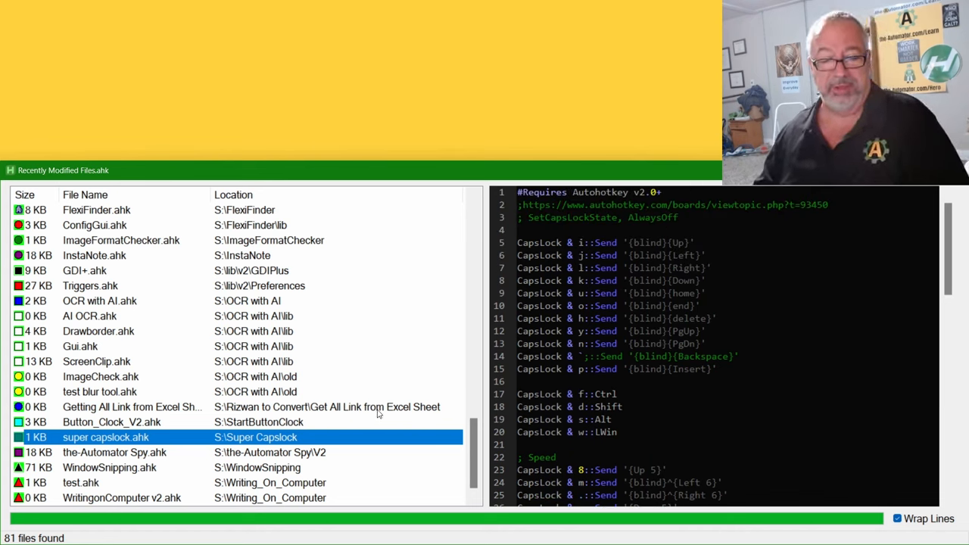
pyautogui.moveTo(315, 439)
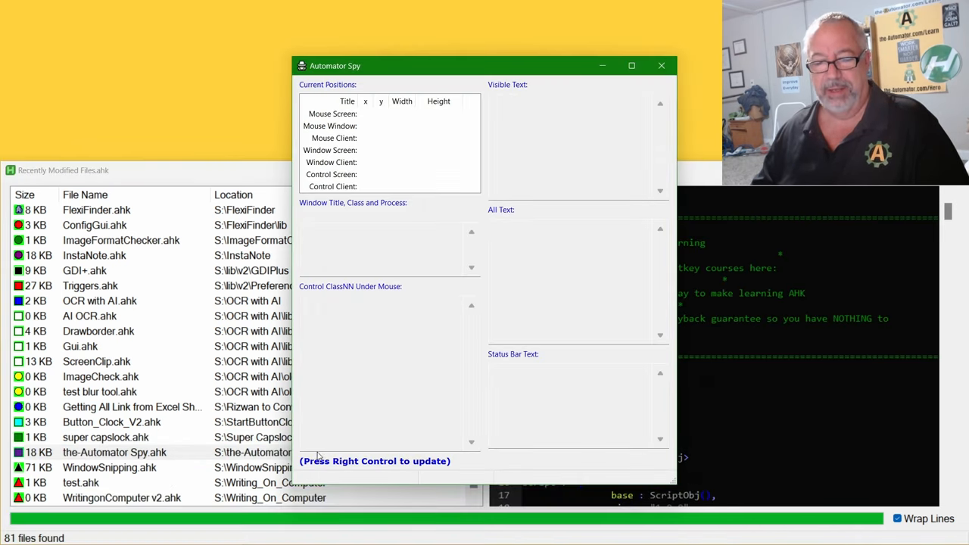
# Step: Move the spy window aside and refresh its readings for the Recently Modified Files window
pyautogui.moveTo(484, 65); pyautogui.dragTo(542, 62)
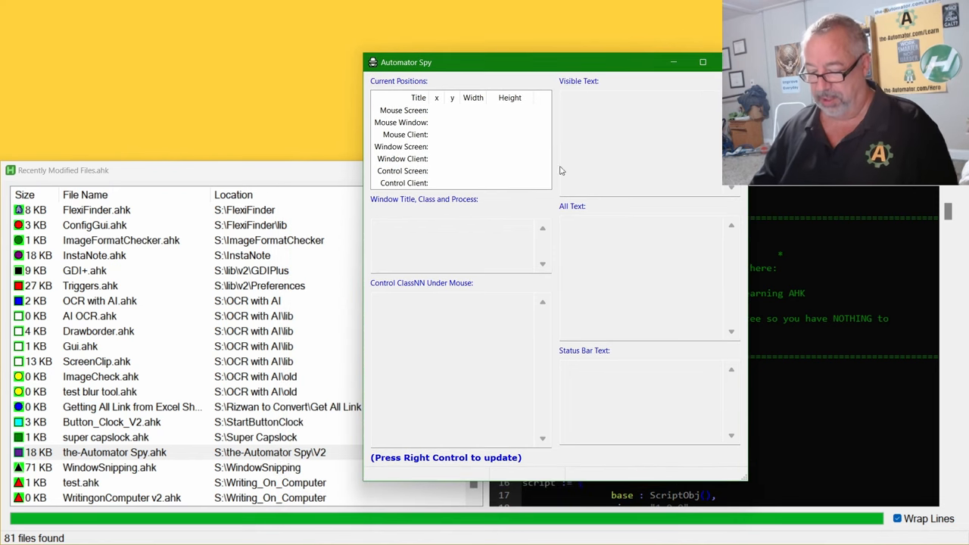
pyautogui.press('RControl')
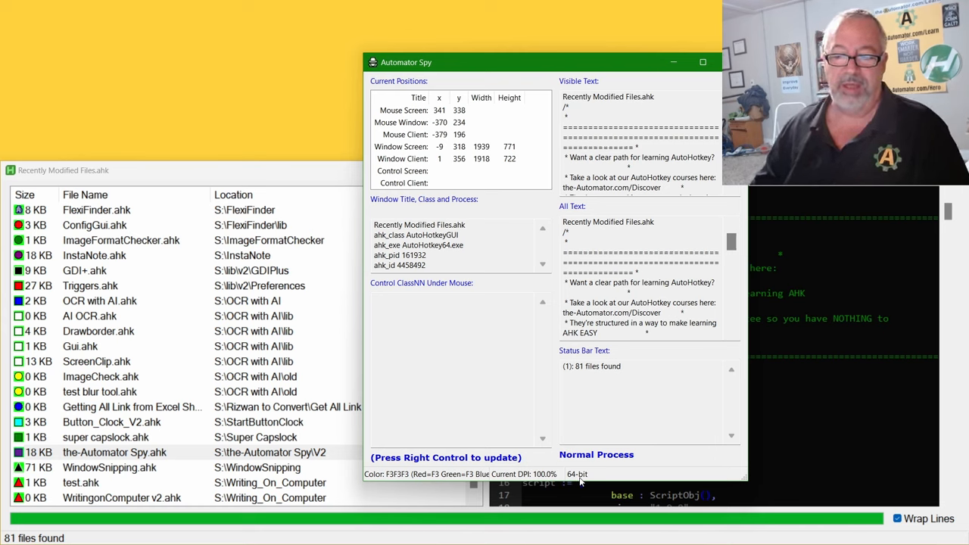
pyautogui.moveTo(221, 172)
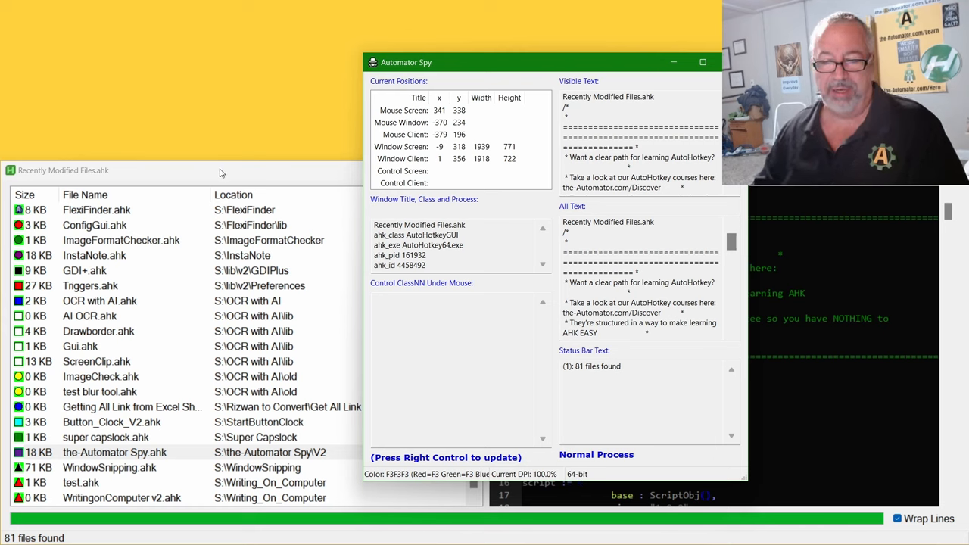
pyautogui.moveTo(617, 475)
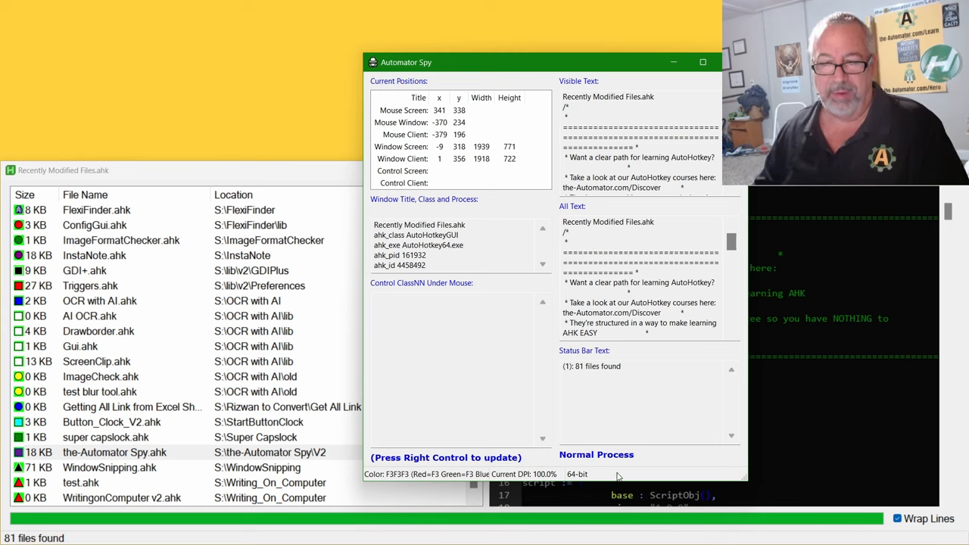
pyautogui.moveTo(385, 293)
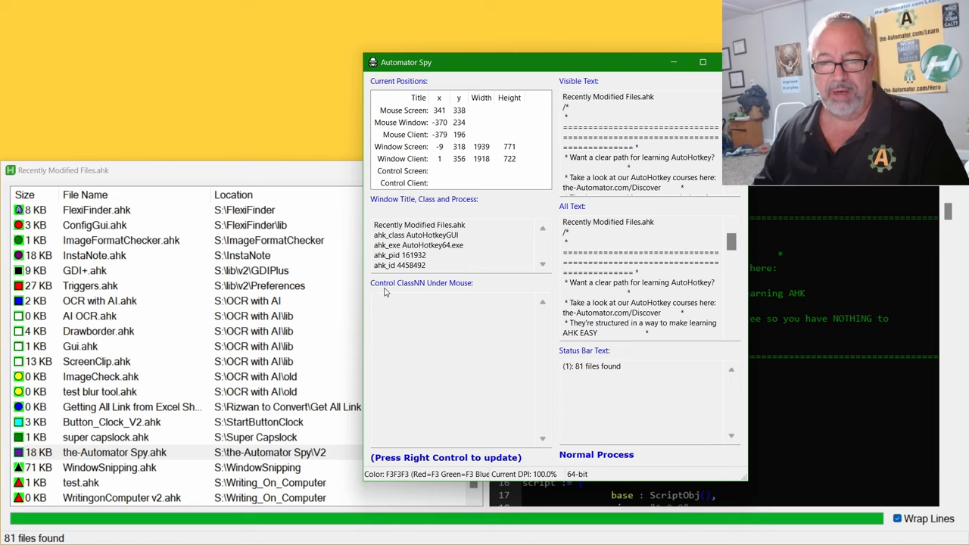
pyautogui.moveTo(385, 294)
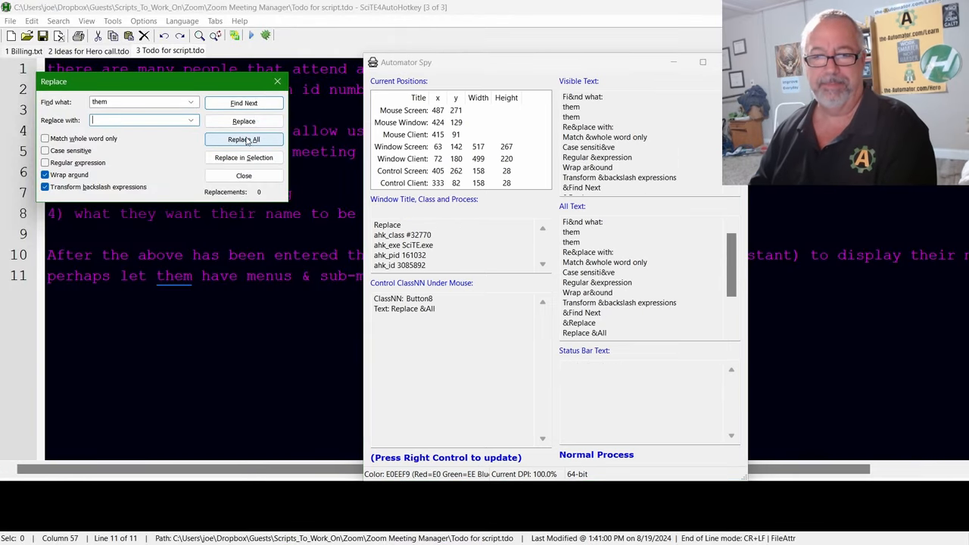
# Step: Inspect SciTE's Replace dialog, selecting the Replace All control's class name Button8
pyautogui.click(530, 62)
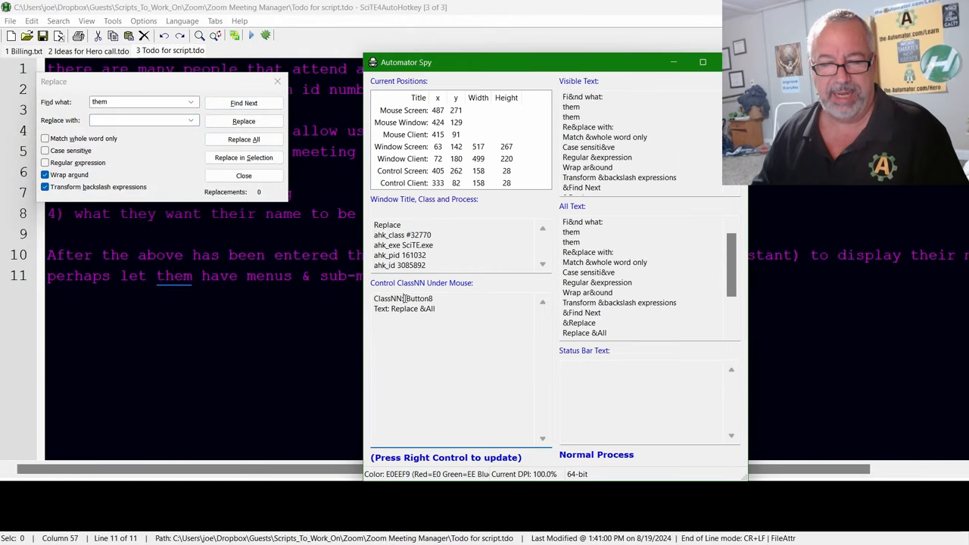
pyautogui.doubleClick(418, 296)
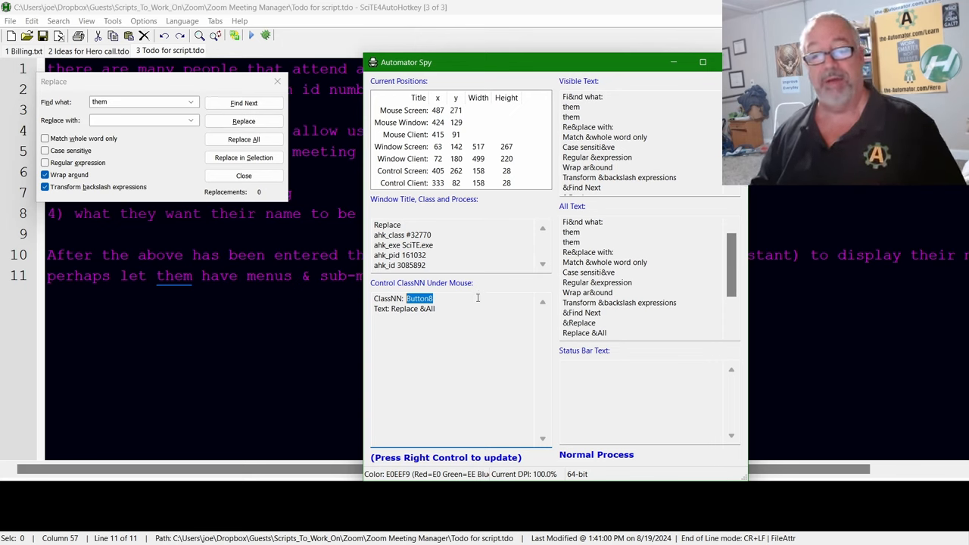
pyautogui.moveTo(488, 281)
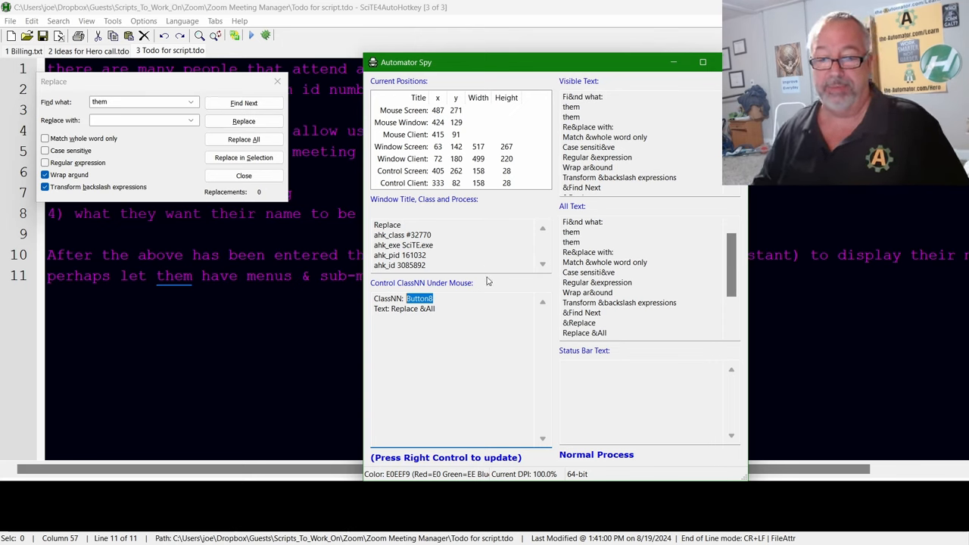
pyautogui.moveTo(510, 295)
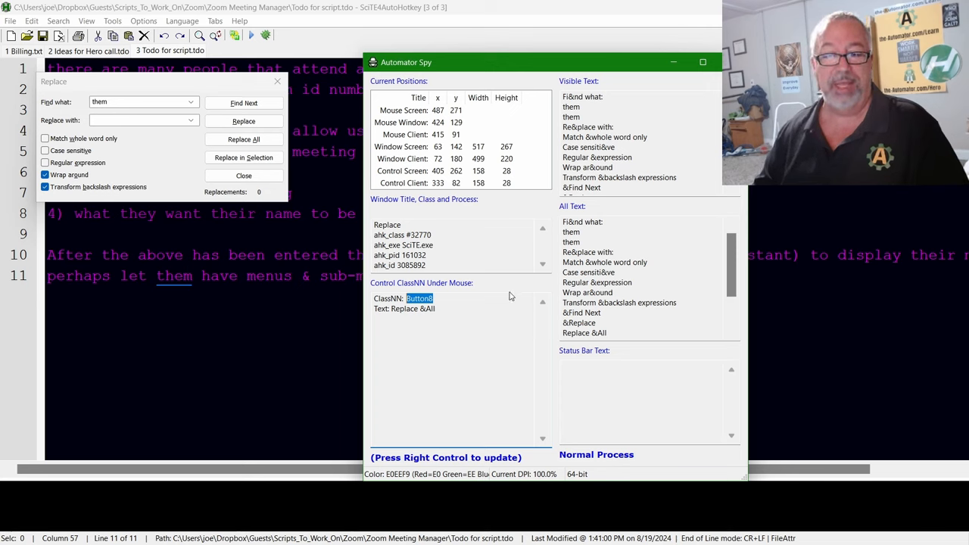
pyautogui.moveTo(490, 315)
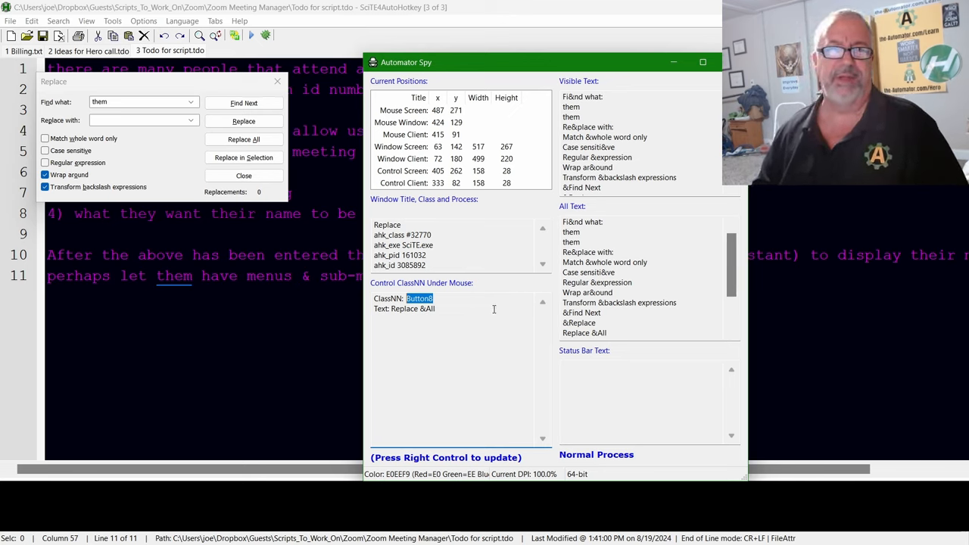
pyautogui.moveTo(468, 309)
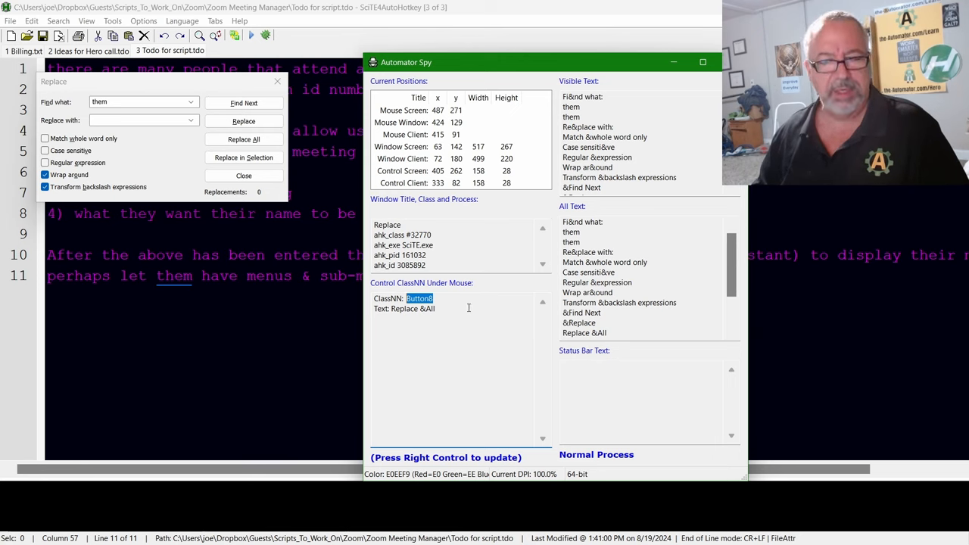
pyautogui.moveTo(384, 309)
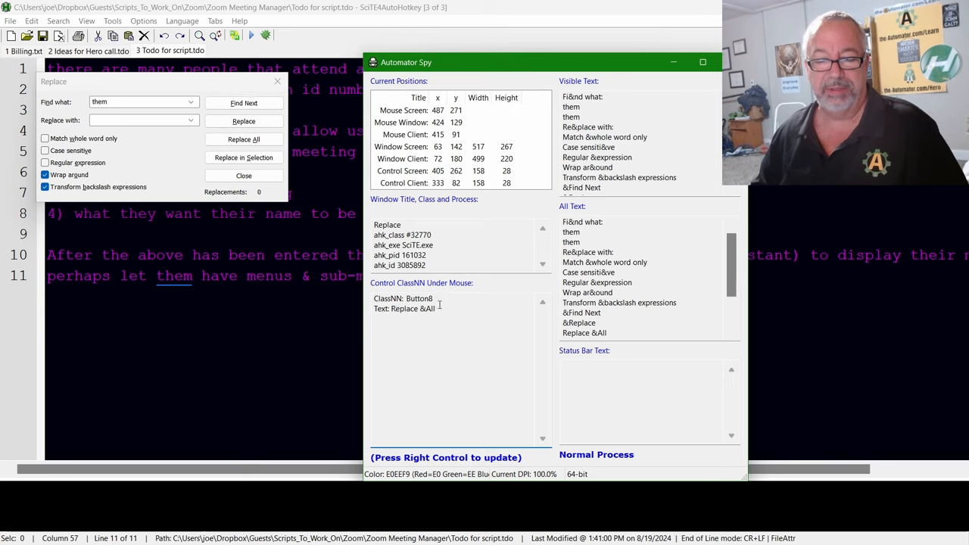
pyautogui.click(243, 176)
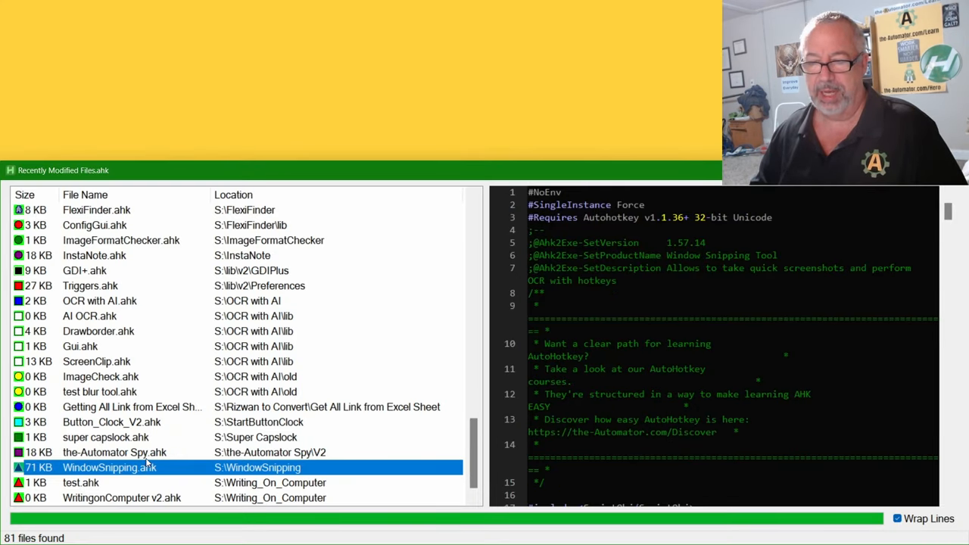
pyautogui.moveTo(245, 484)
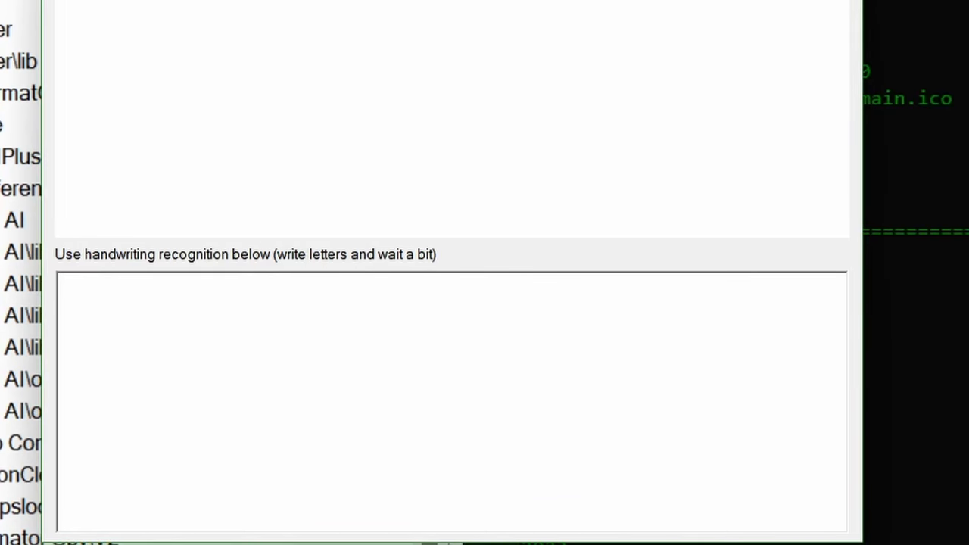
# Step: Handwrite Hello in the recognition box so it is recognised as text
pyautogui.click(142, 326)
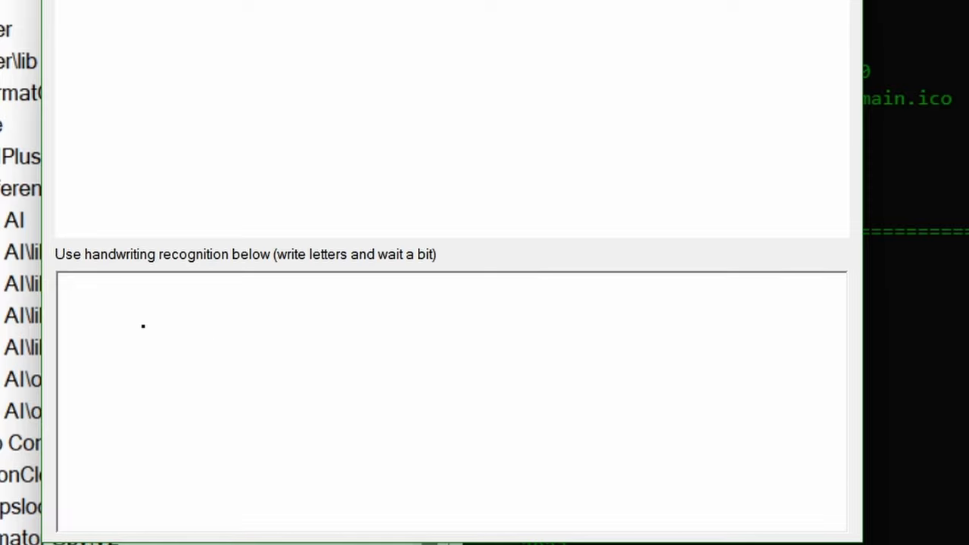
pyautogui.moveTo(138, 320); pyautogui.dragTo(135, 457)
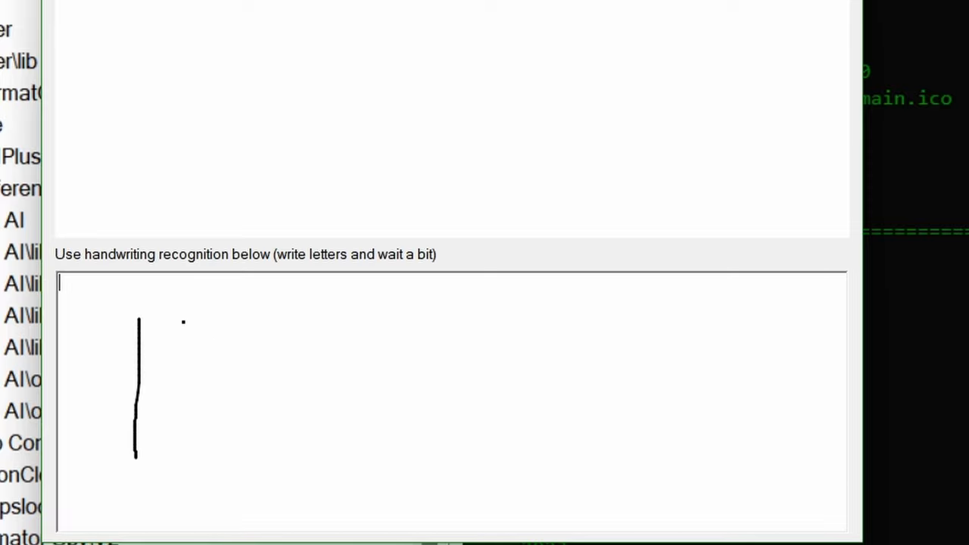
pyautogui.moveTo(185, 321); pyautogui.dragTo(184, 462)
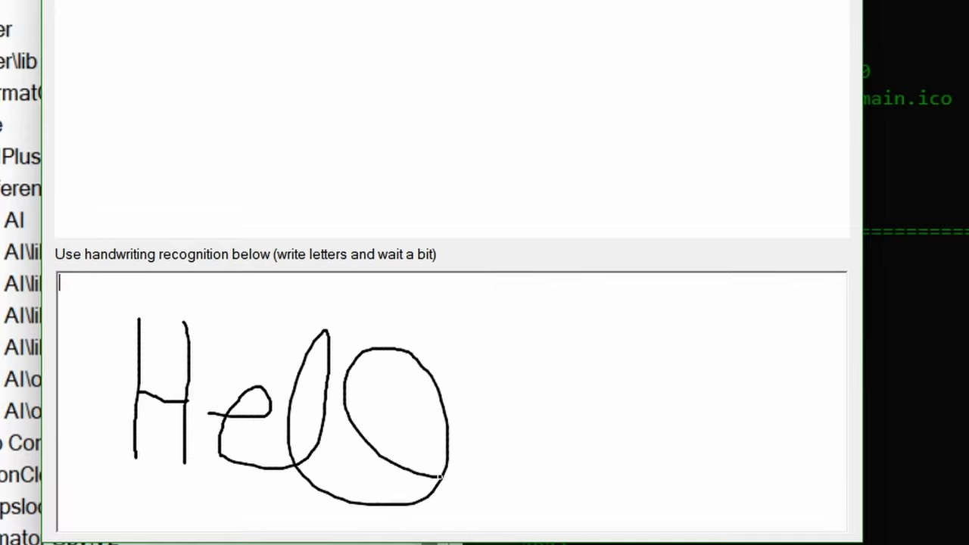
pyautogui.moveTo(442, 477); pyautogui.dragTo(602, 431)
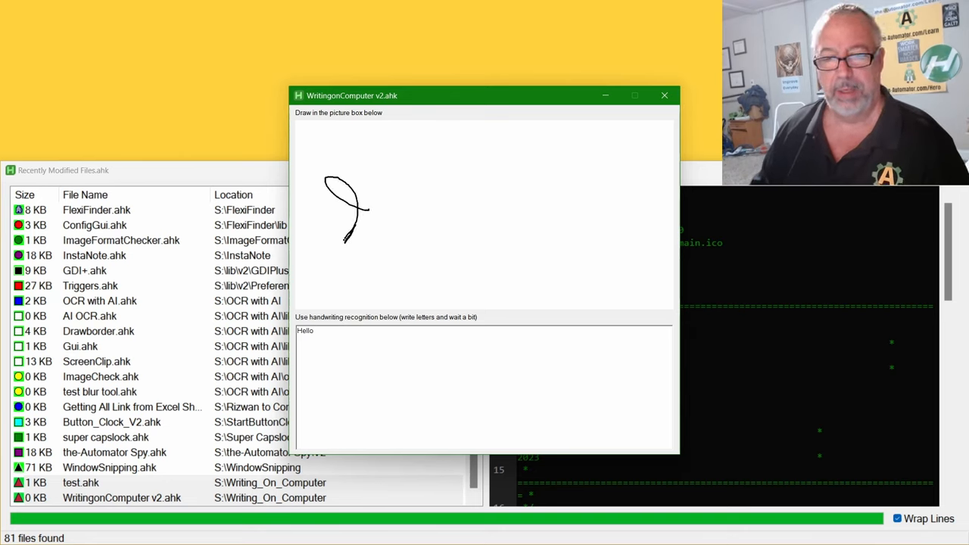
# Step: Scribble a short phrase with the word here in the drawing area, then close the tool
pyautogui.moveTo(348, 220); pyautogui.dragTo(466, 212)
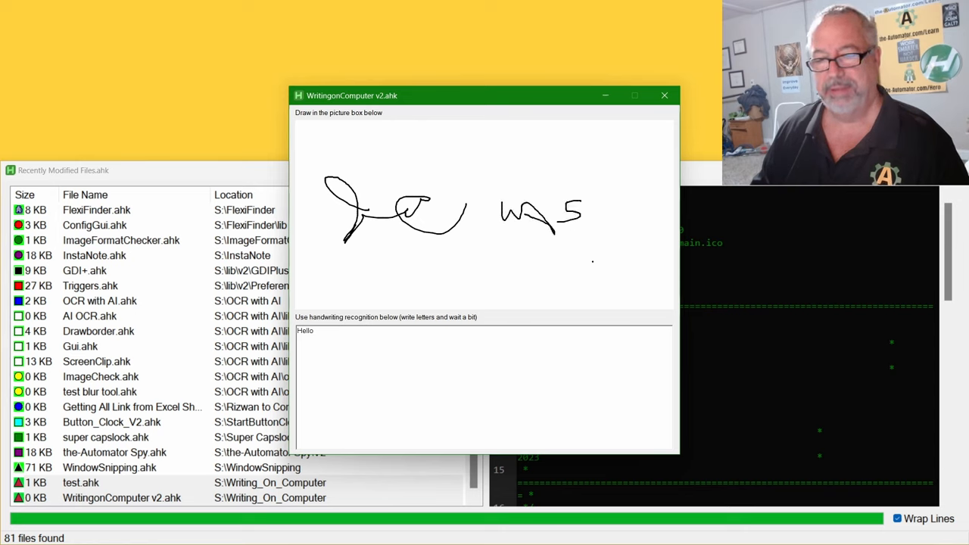
pyautogui.moveTo(454, 273); pyautogui.dragTo(508, 303)
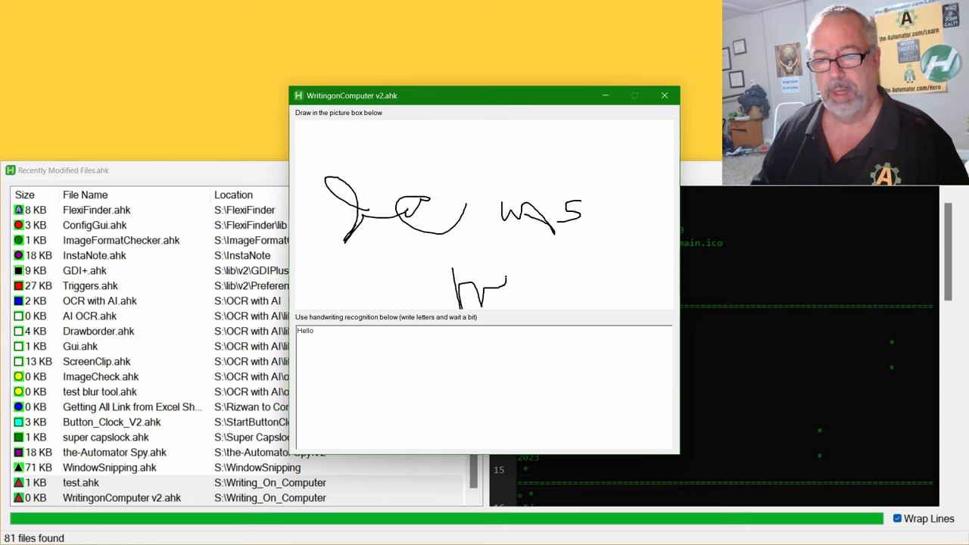
pyautogui.moveTo(500, 288); pyautogui.dragTo(583, 284)
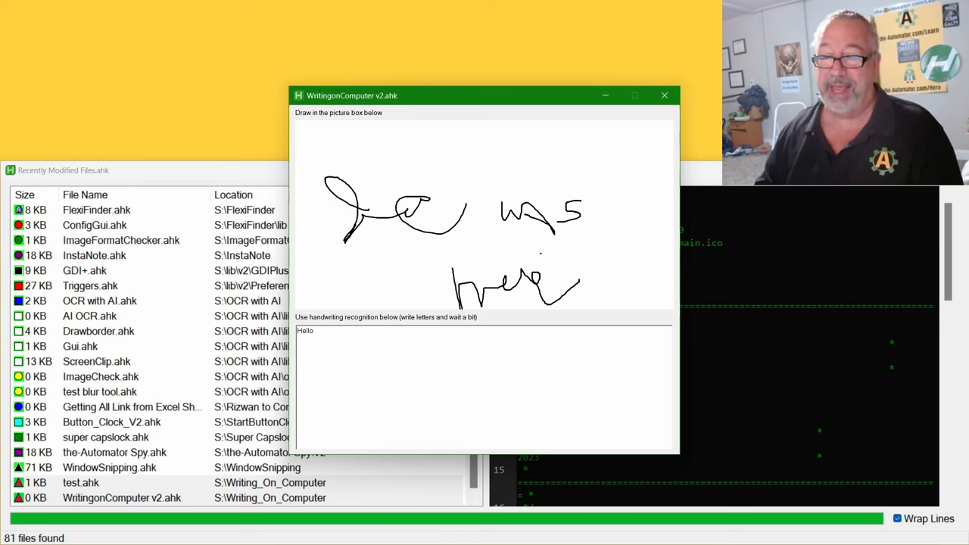
pyautogui.moveTo(665, 95)
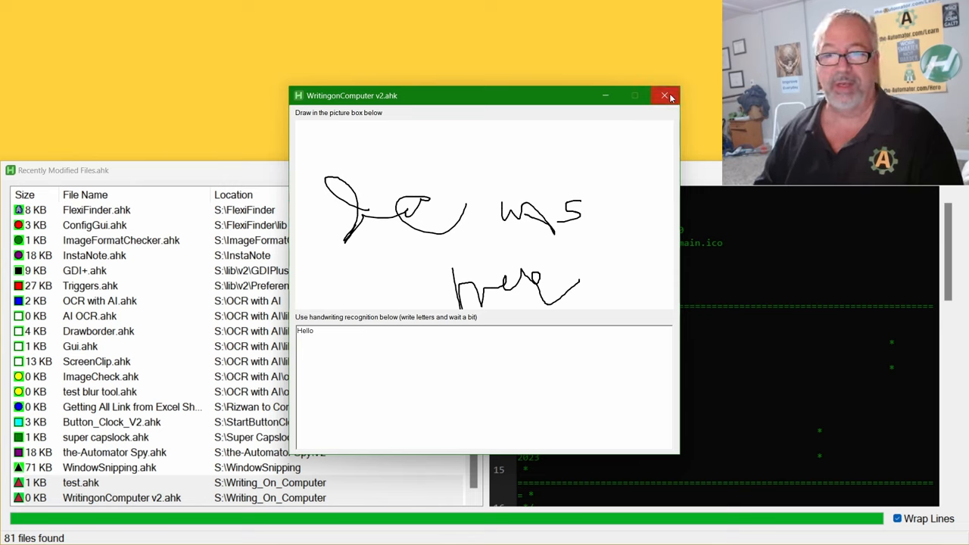
pyautogui.moveTo(485, 96); pyautogui.dragTo(485, 72)
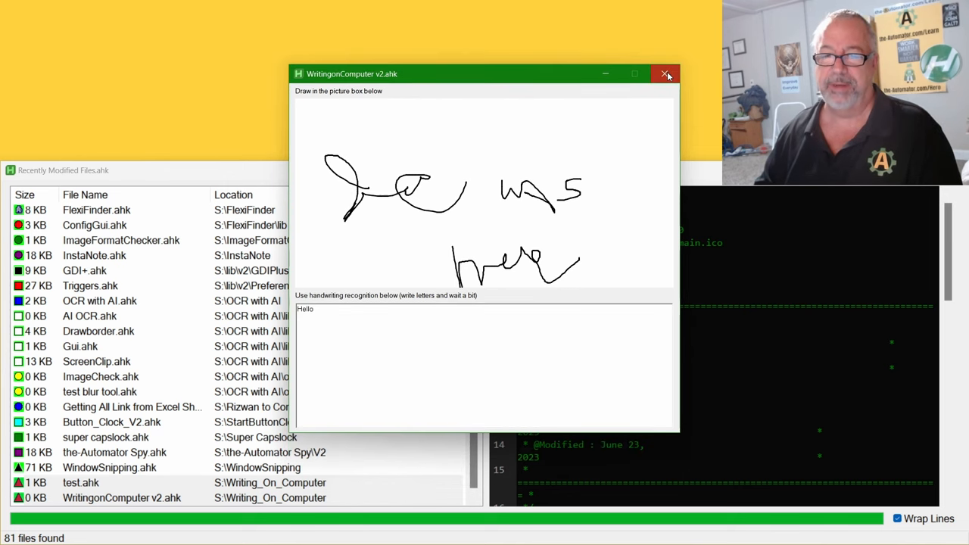
pyautogui.click(666, 73)
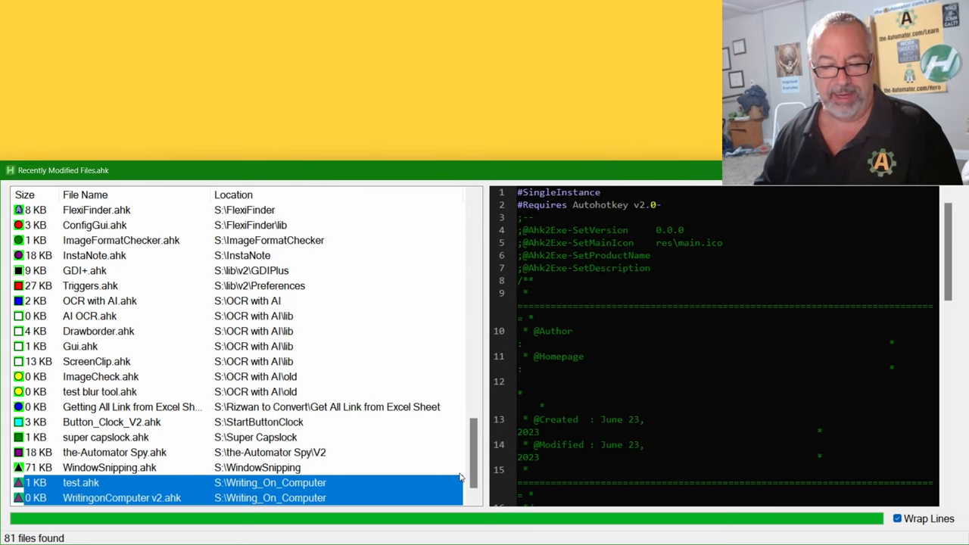
pyautogui.moveTo(295, 498)
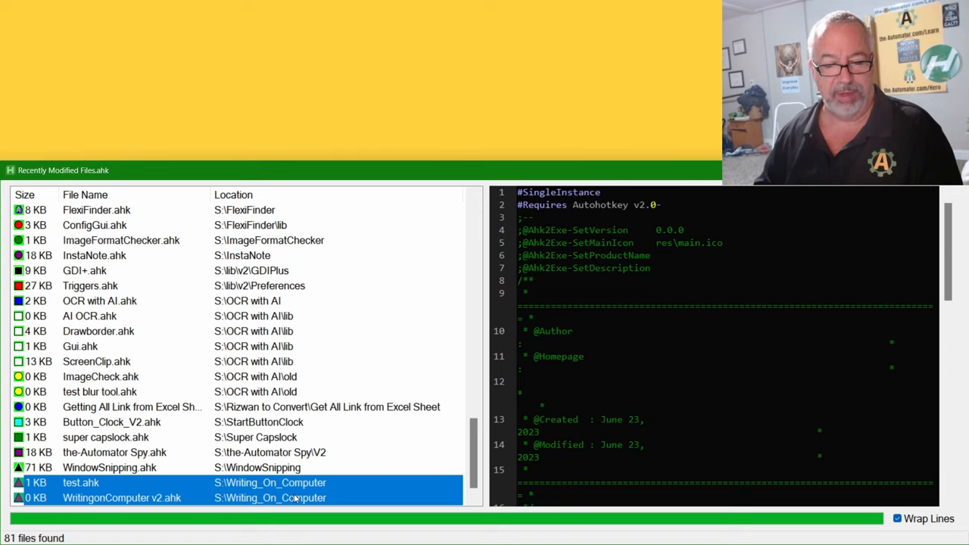